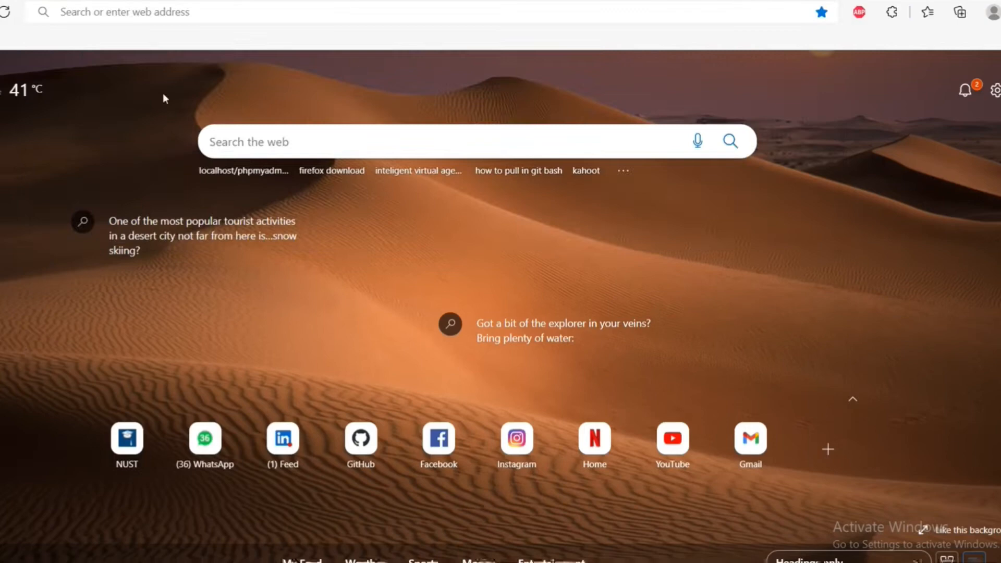
- Go to github.com and start a new repository from the + menu
type("github.com")
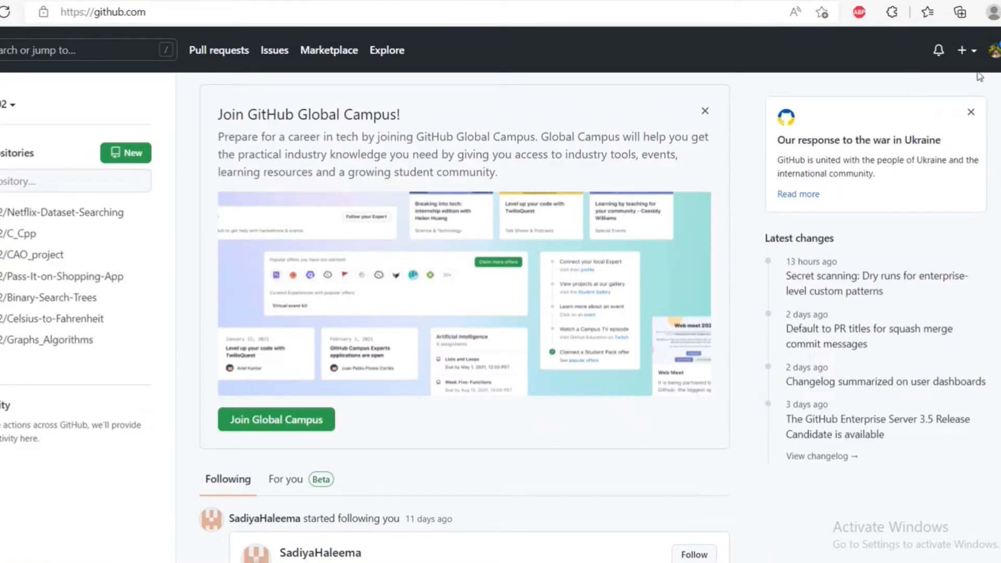
mouse_move(964, 56)
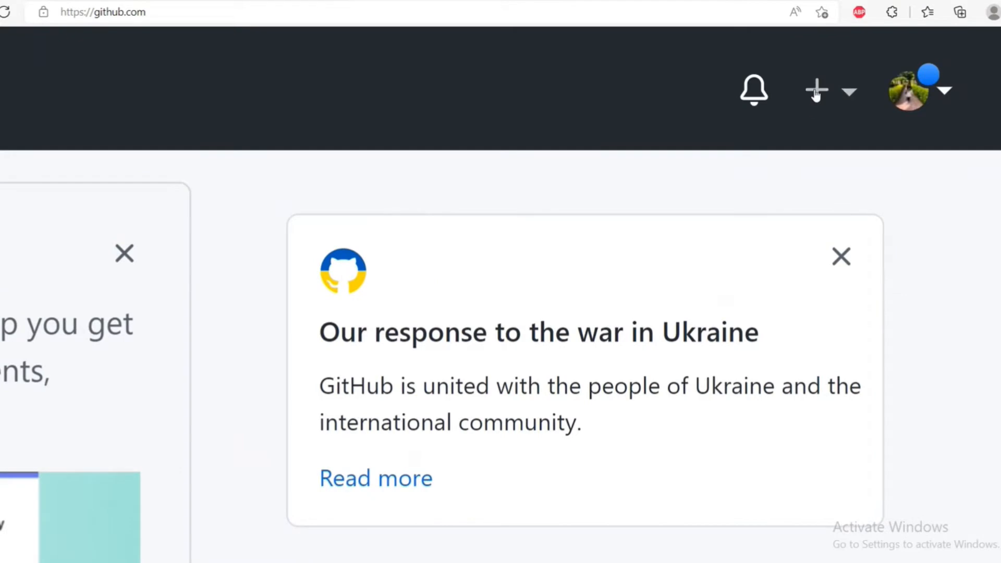
left_click(816, 90)
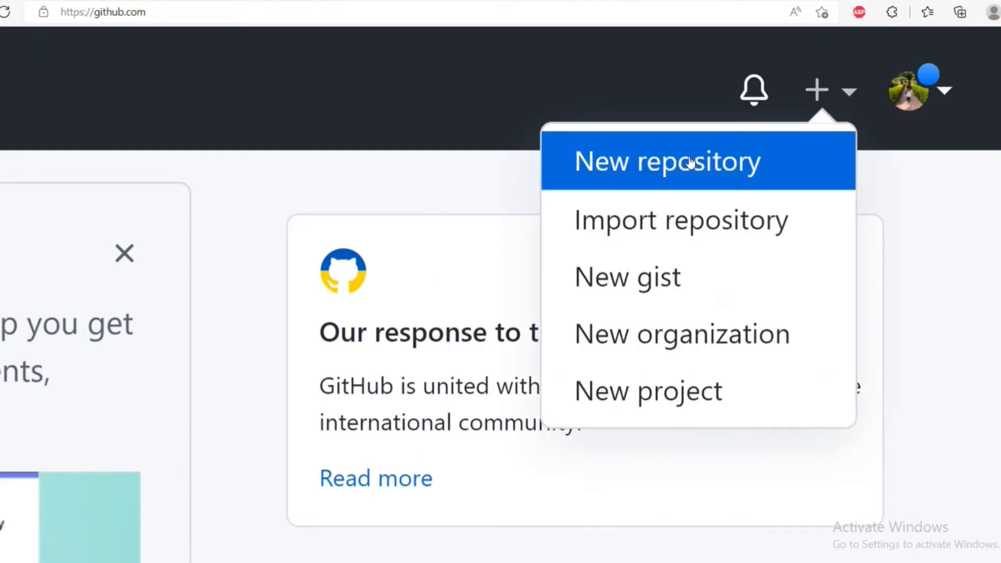
left_click(665, 161)
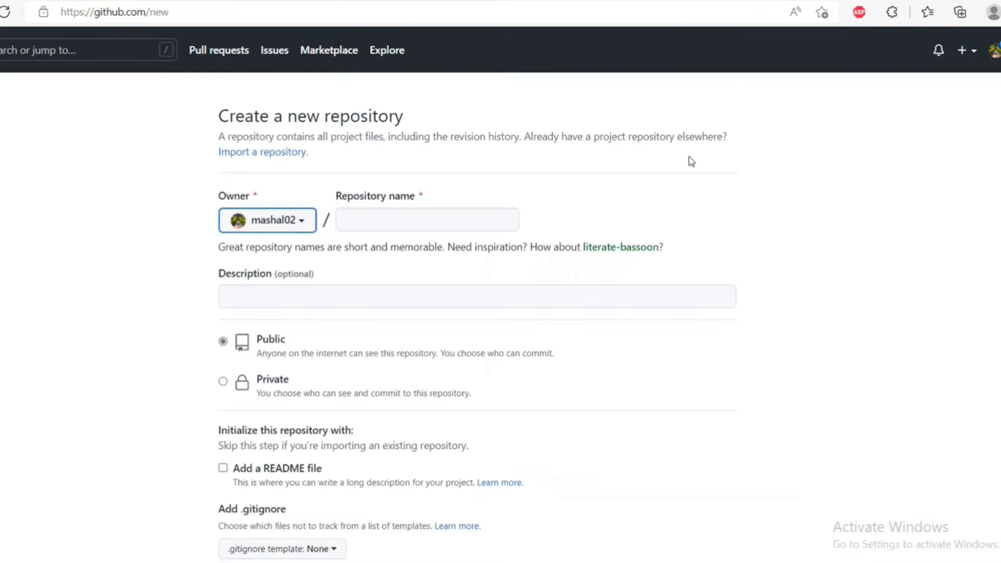
- Name the repository 'tutorial', add a README file, and create it
left_click(427, 219)
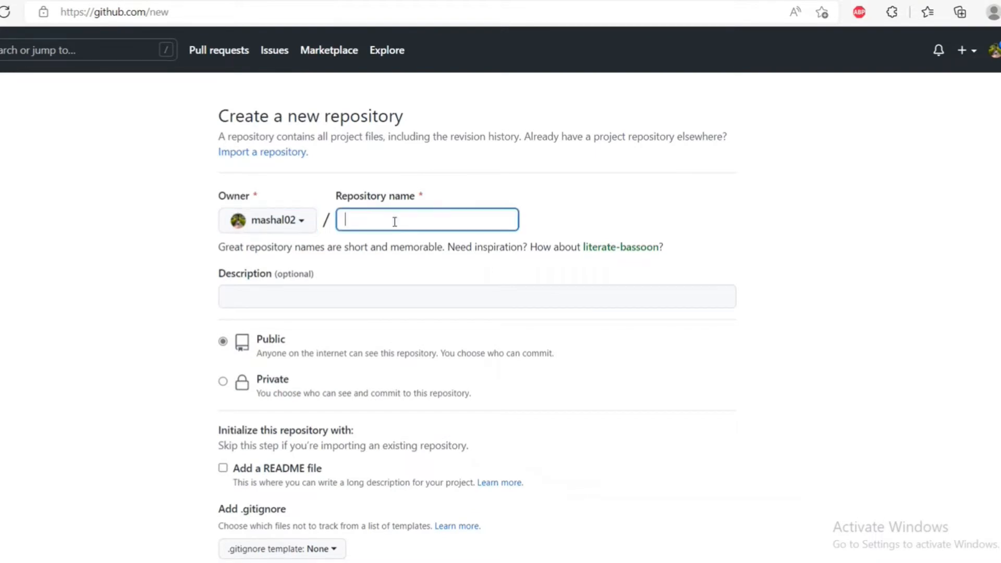
type("tutorial")
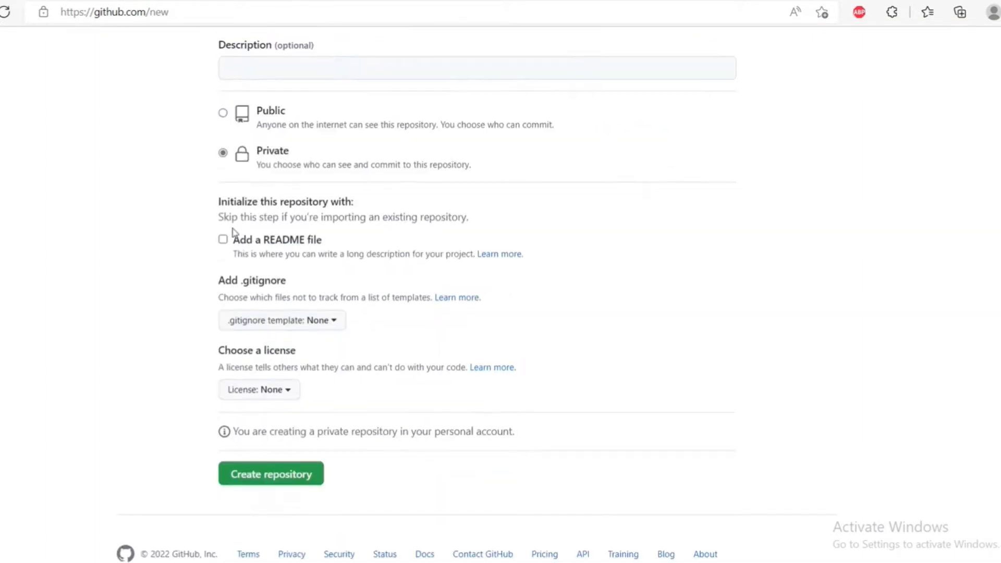
left_click(222, 240)
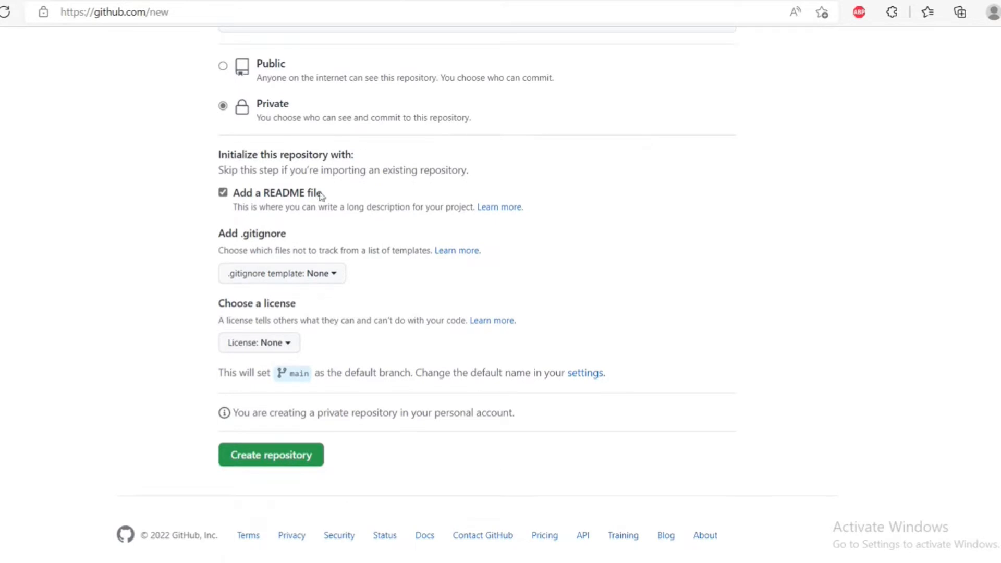
left_click(270, 454)
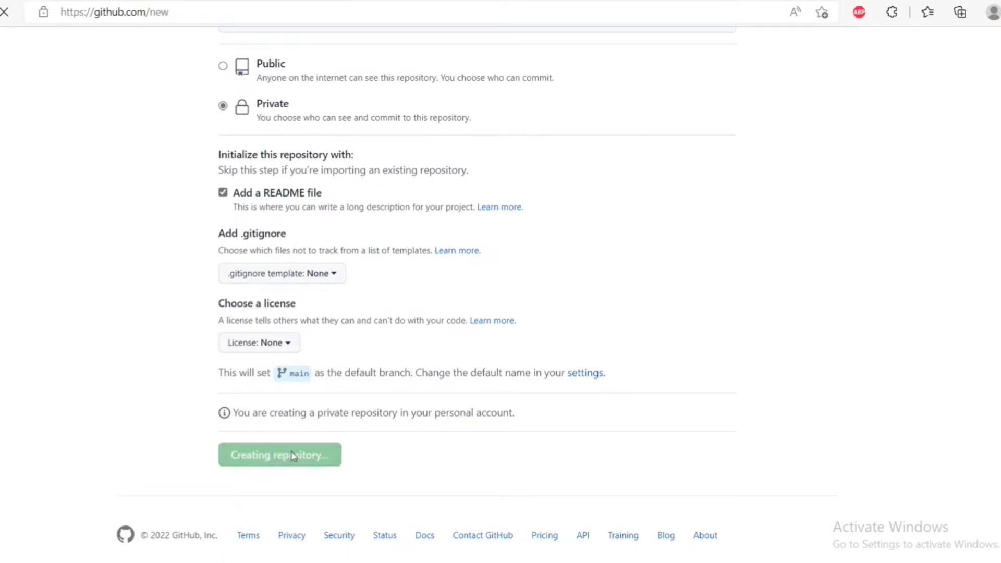
left_click(279, 455)
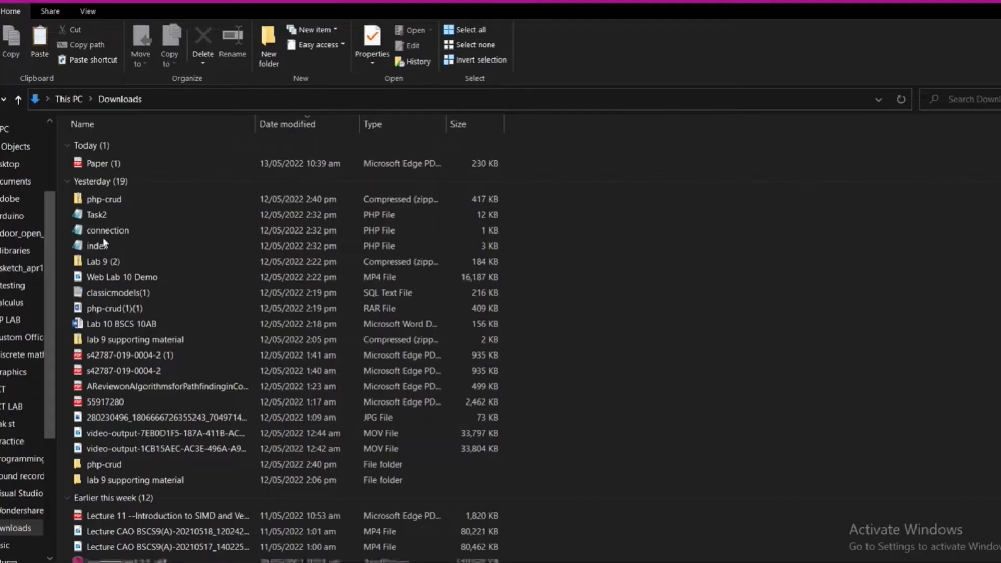
- Show the Desktop folder and launch Git Bash Here from its context menu
scroll("down", 3)
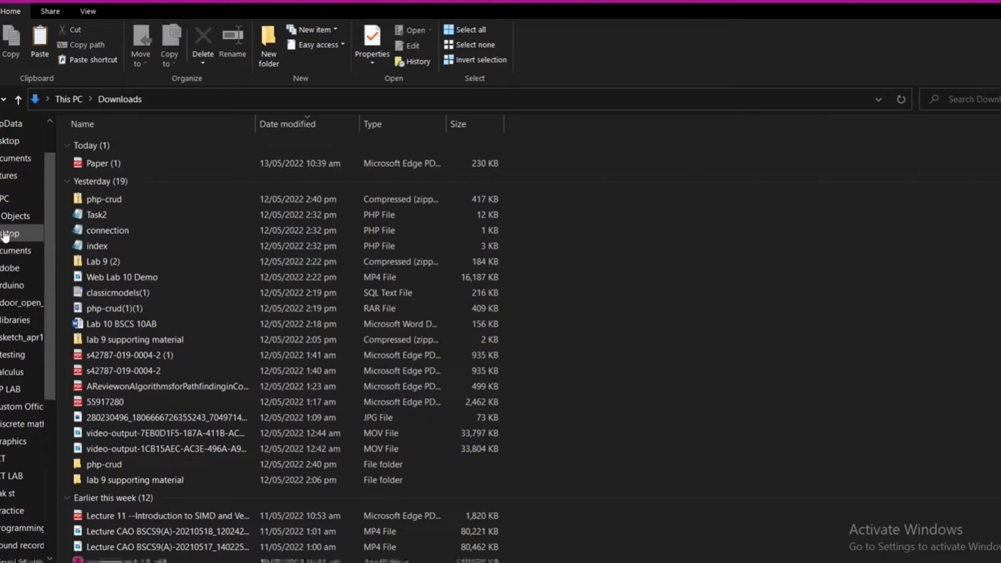
left_click(9, 233)
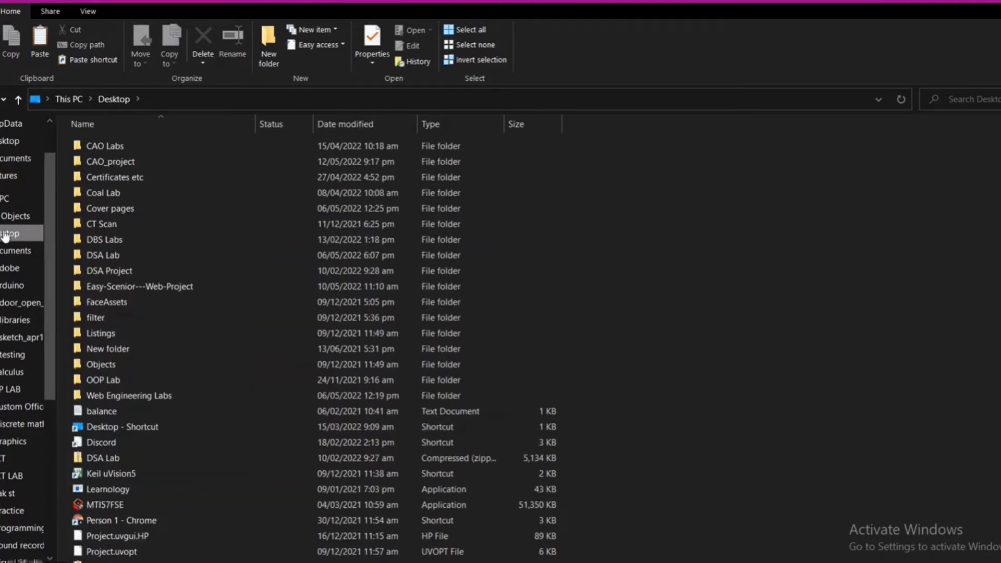
right_click(10, 233)
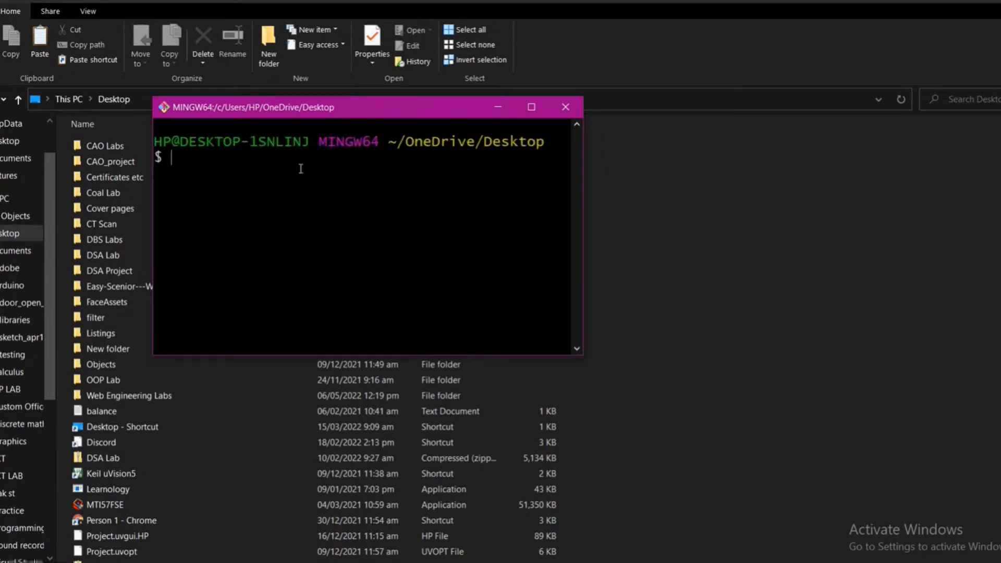
- Begin a git clone command and look up the repository's HTTPS clone address
type("gi")
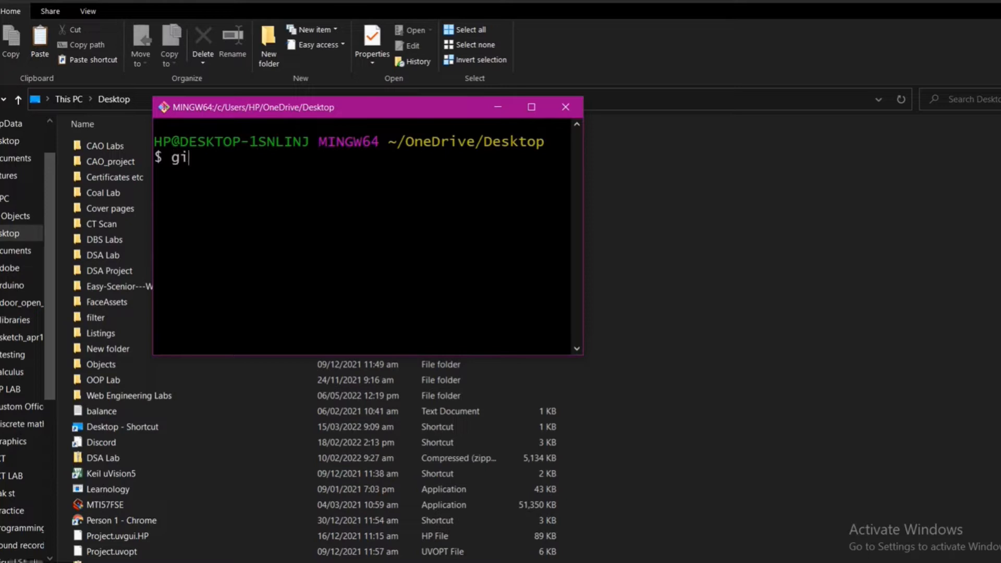
type("t clone")
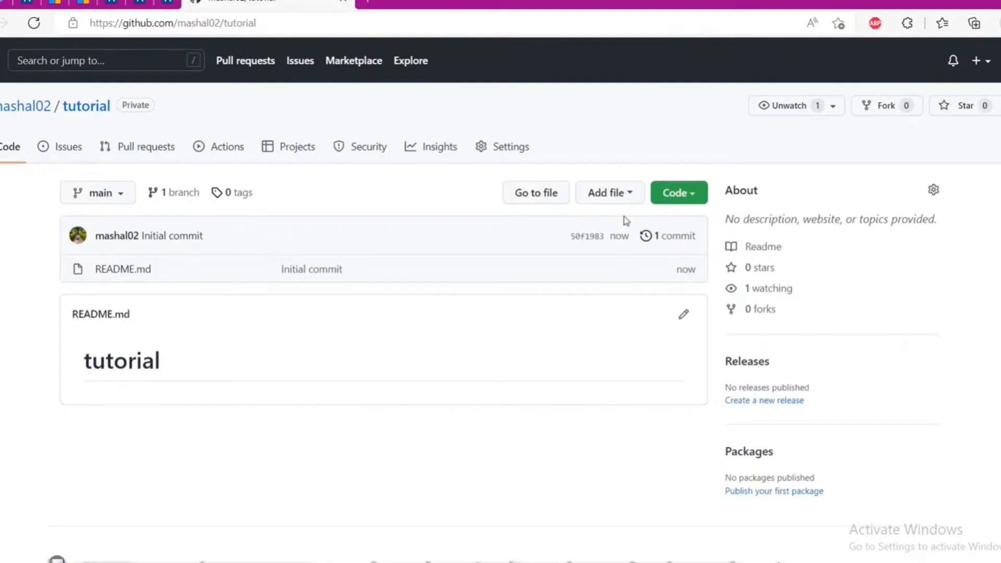
left_click(678, 193)
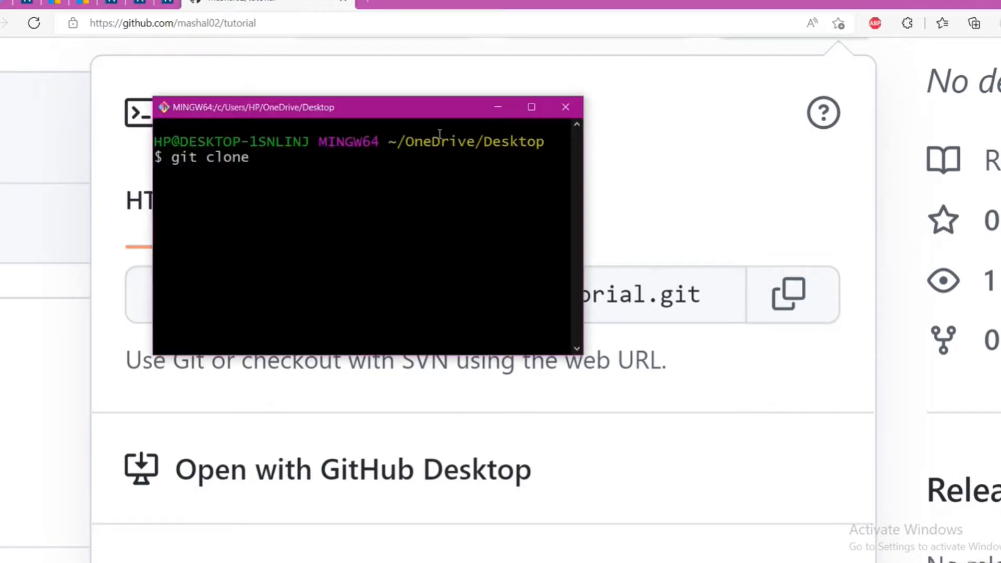
mouse_move(452, 107)
type(" https:")
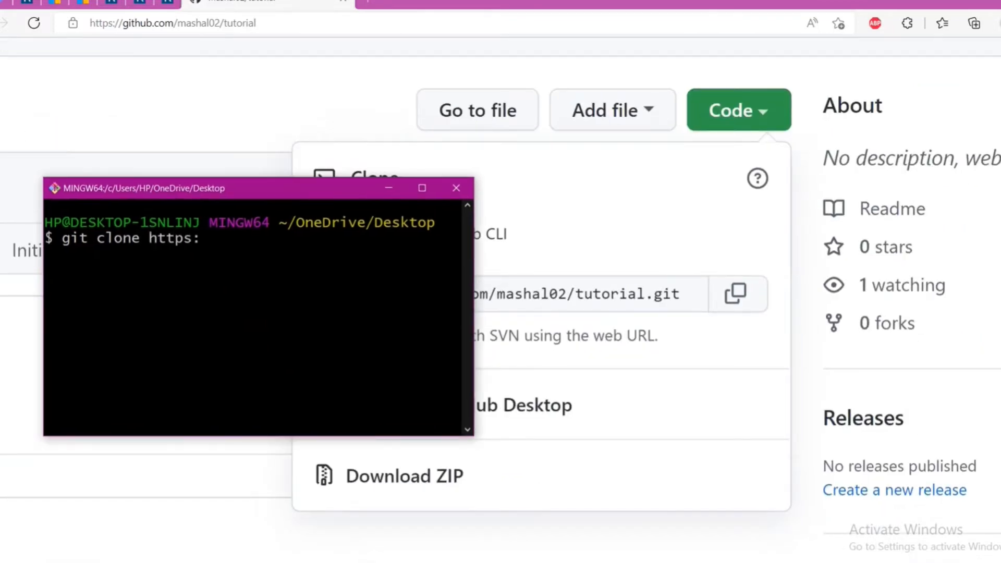
type("//github")
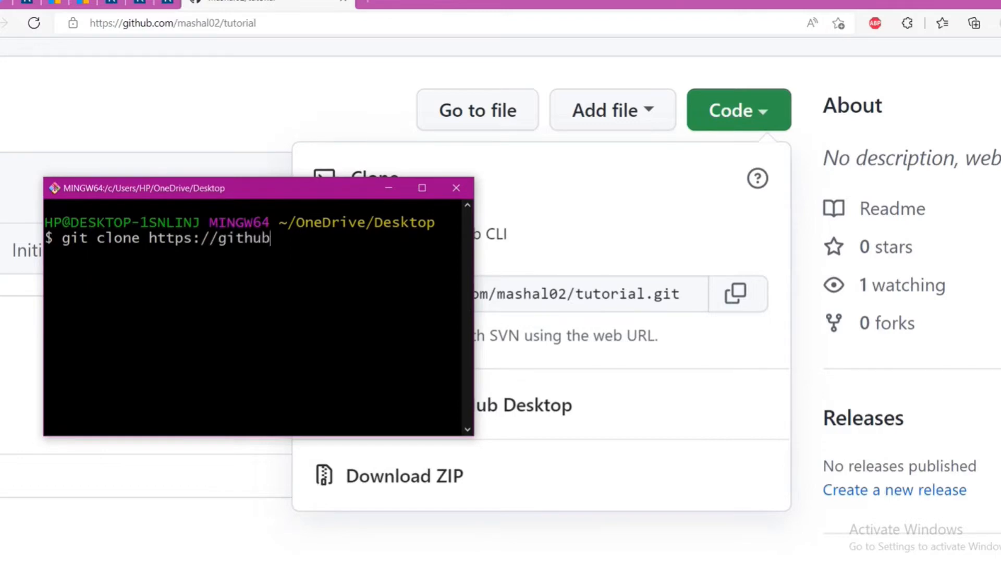
type(".com")
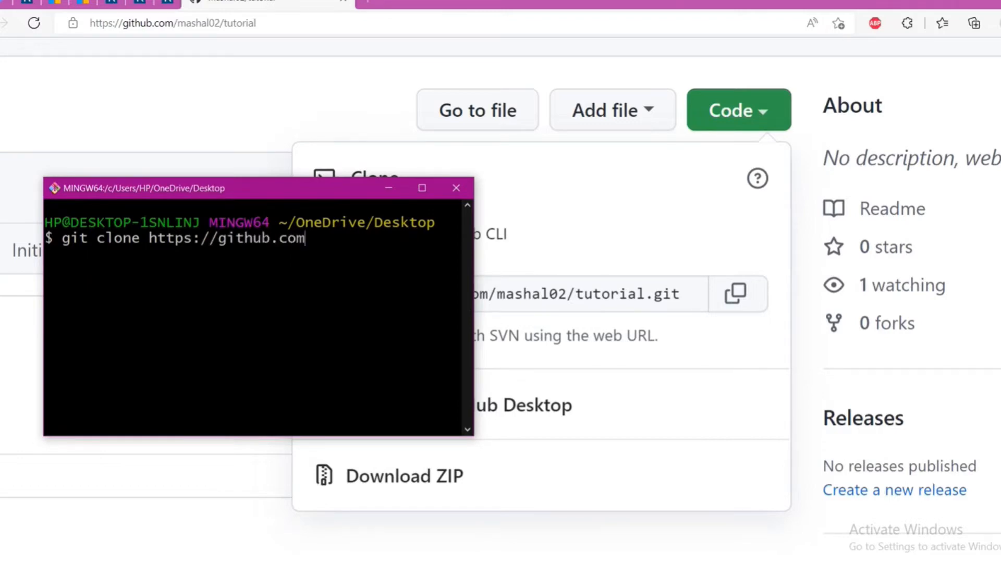
type("/mashal02")
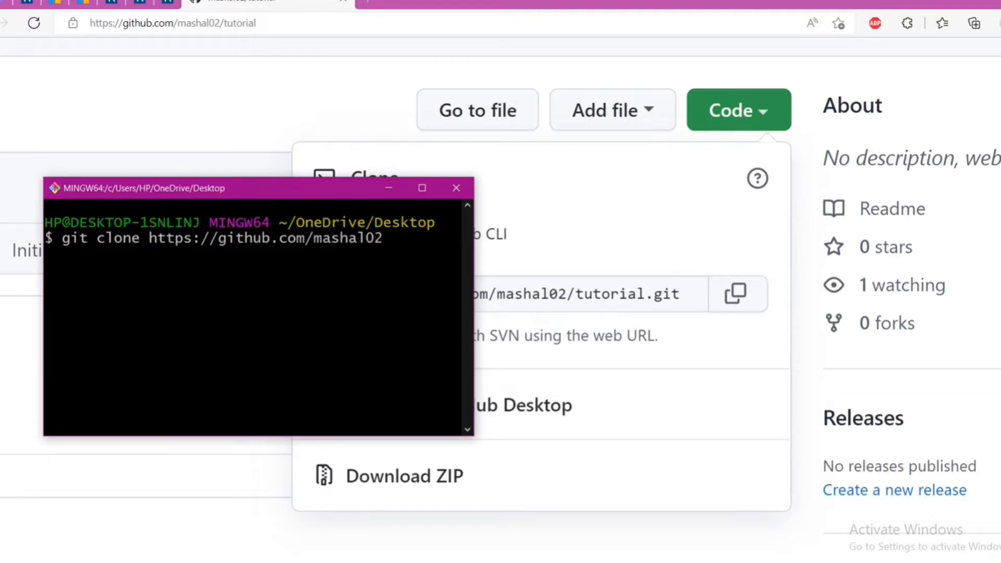
type("/t")
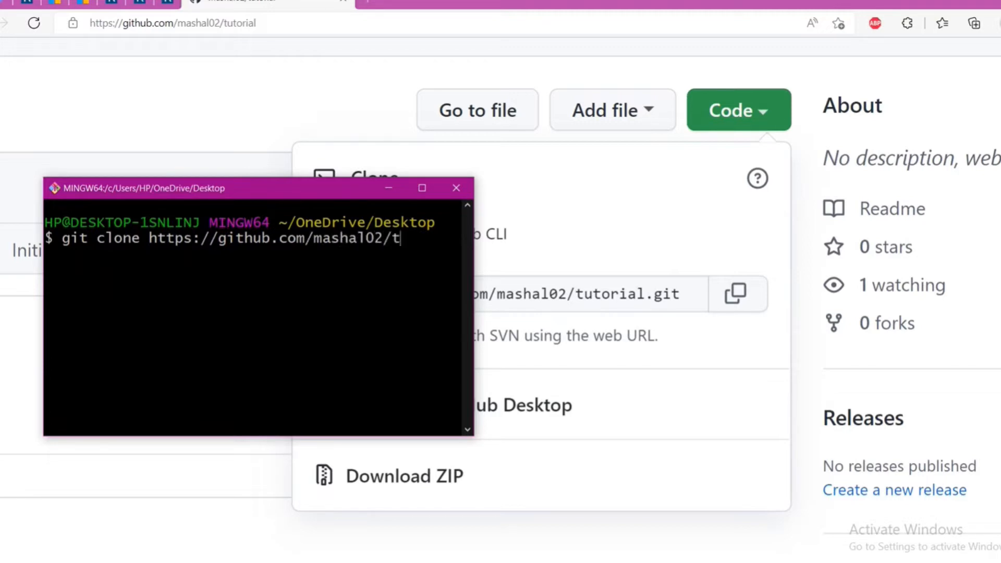
type("utorial")
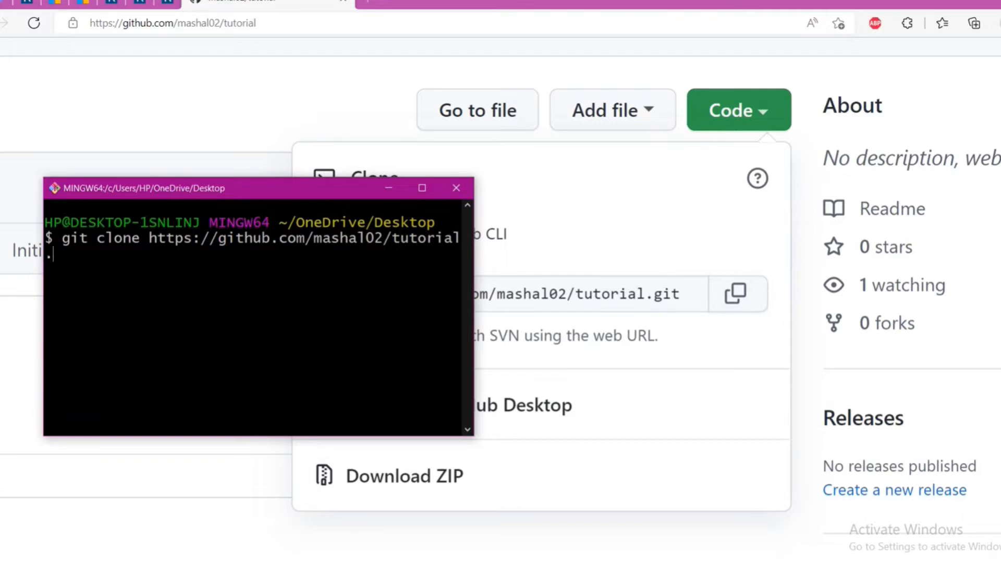
type(".git")
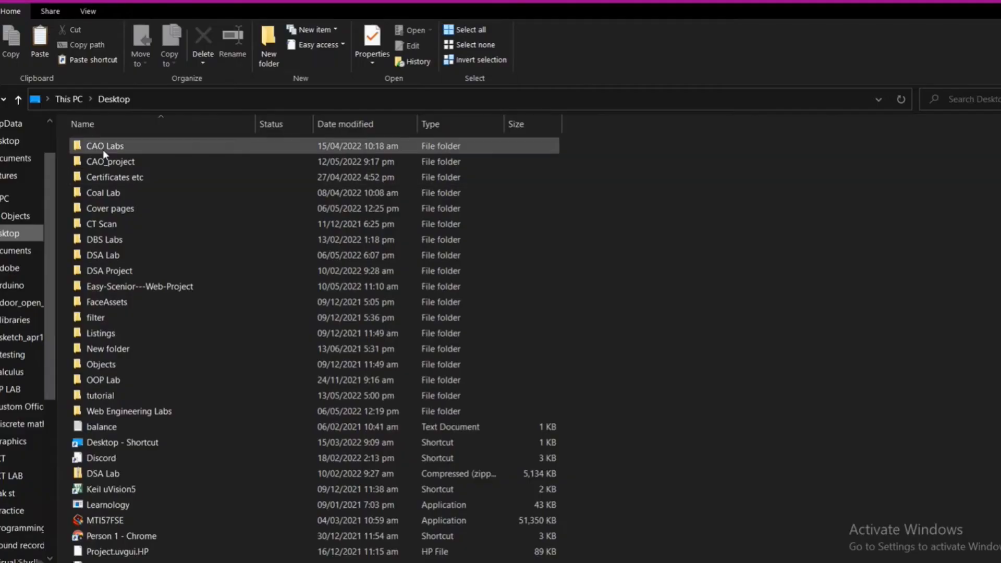
- Enter the cloned tutorial folder on the Desktop, which holds README.md
left_click(102, 192)
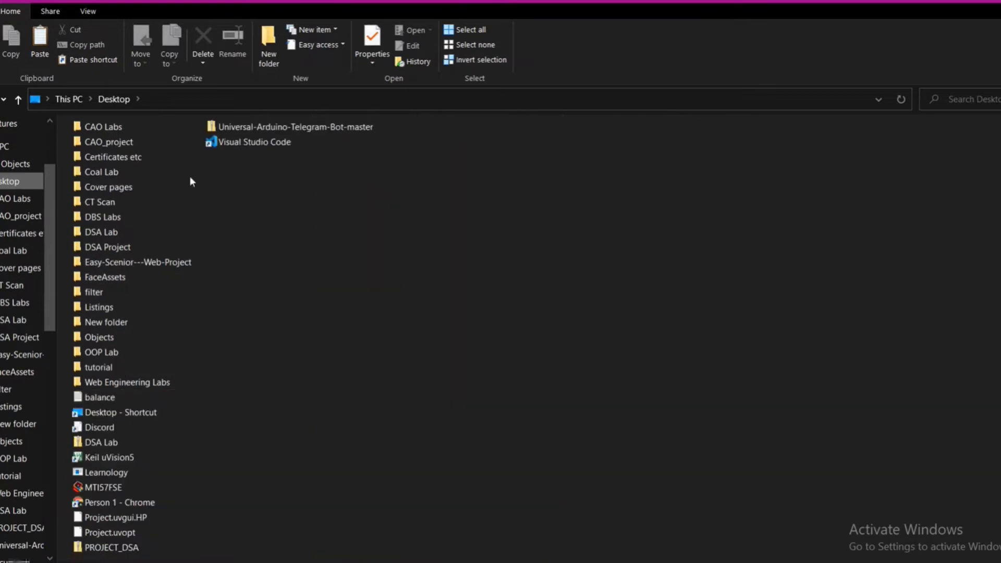
left_click(114, 156)
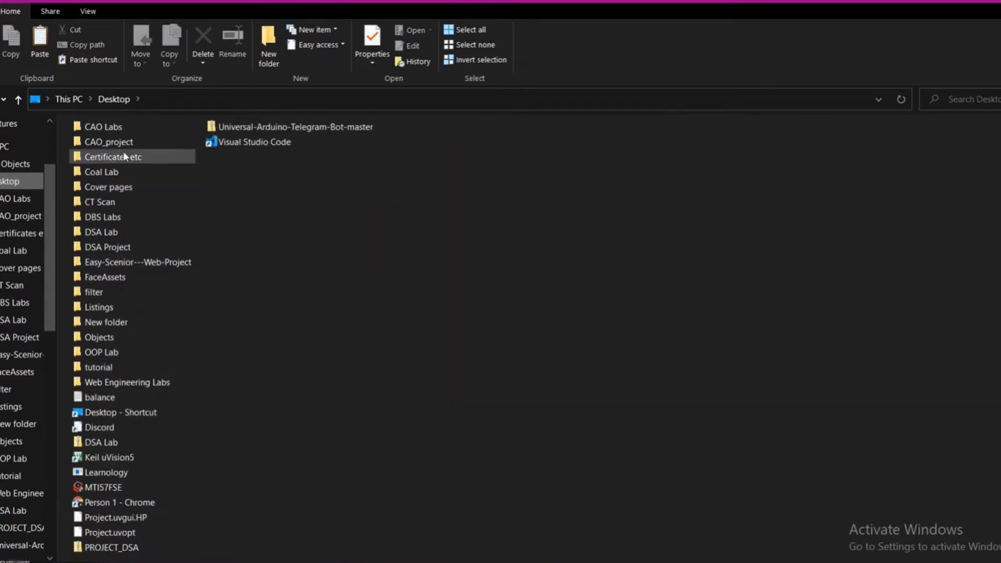
double_click(98, 367)
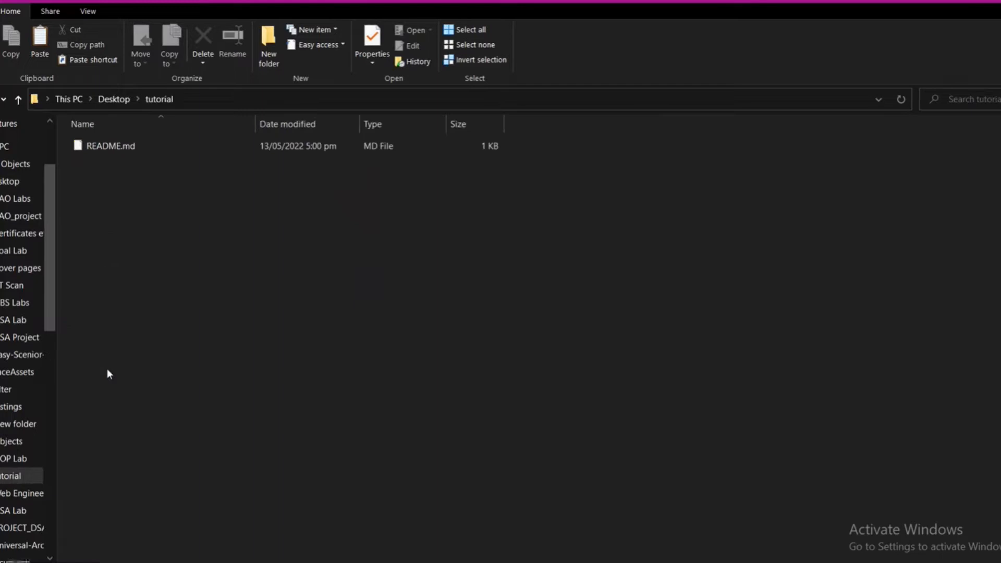
left_click(109, 145)
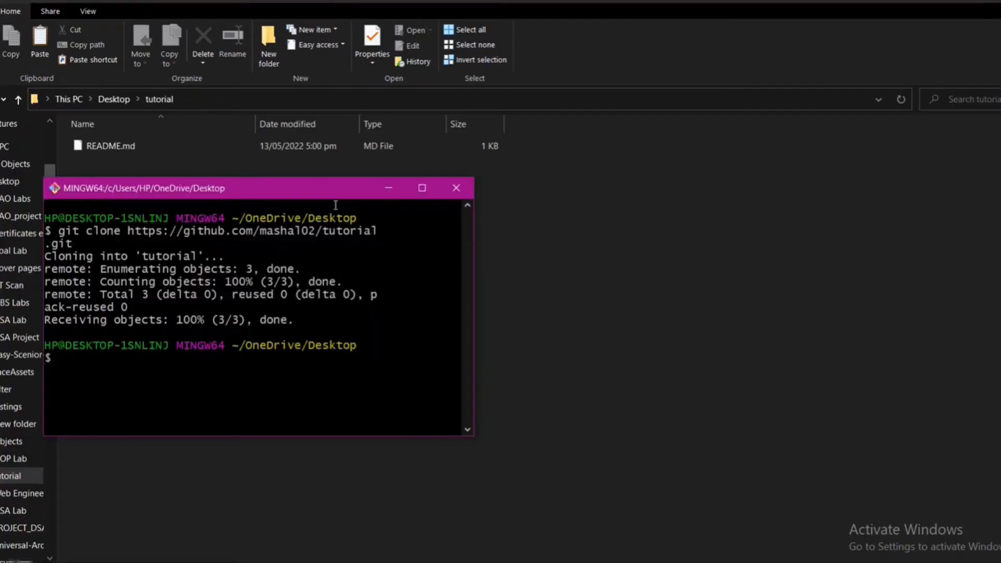
- Run cd tutorial so the prompt sits in ~/OneDrive/Desktop/tutorial (main)
left_click_drag(256, 188, 638, 122)
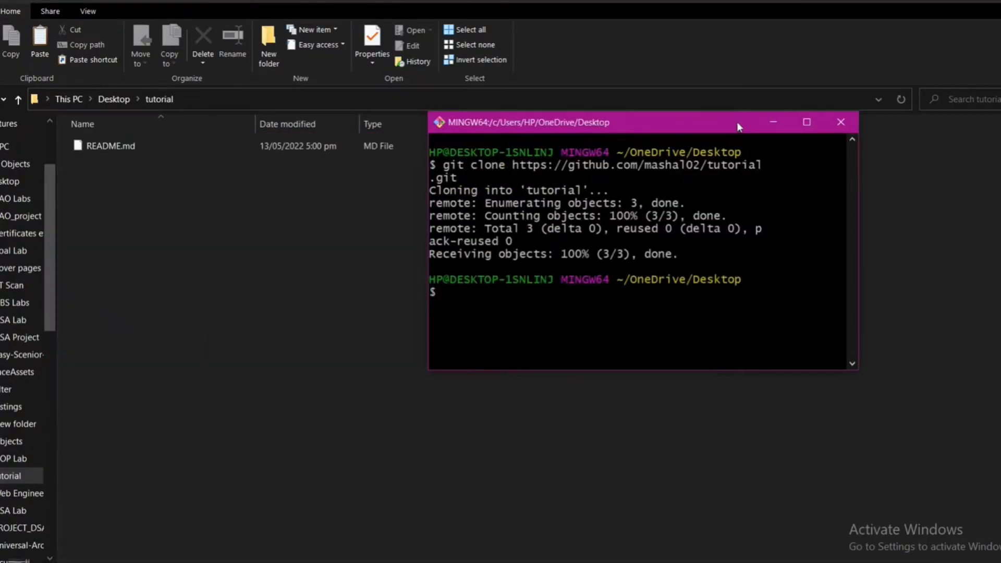
type("cd")
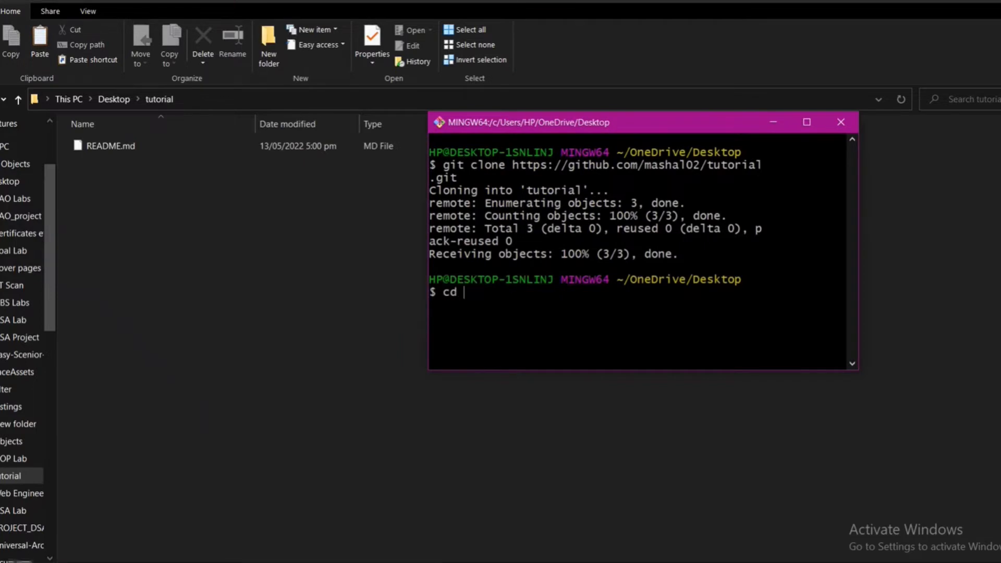
mouse_move(576, 503)
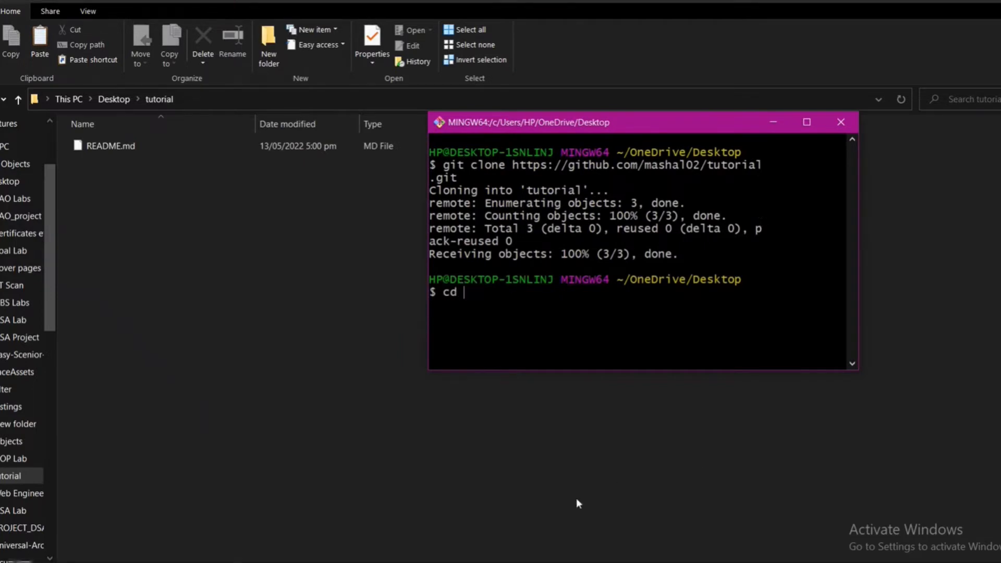
type("tut")
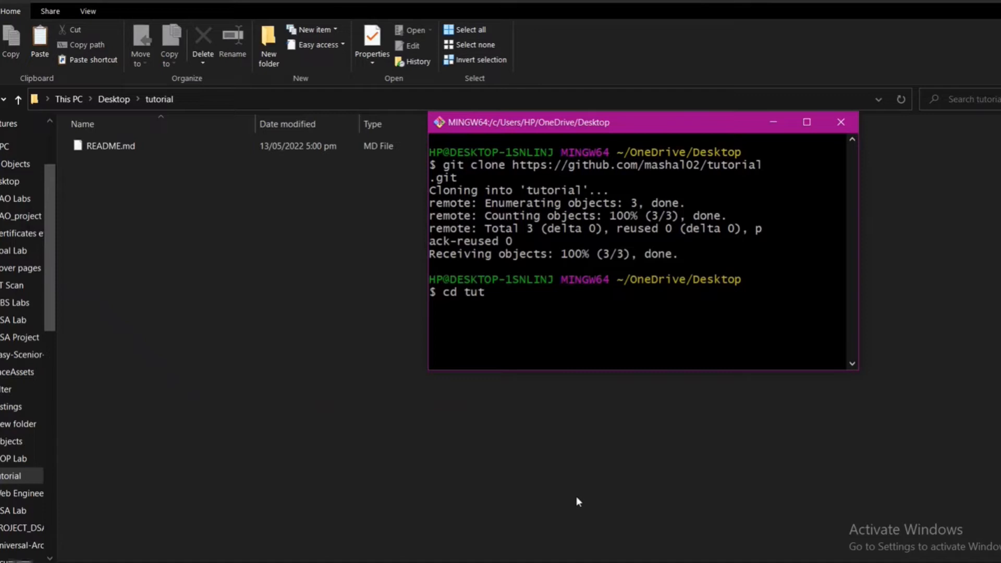
type("orial")
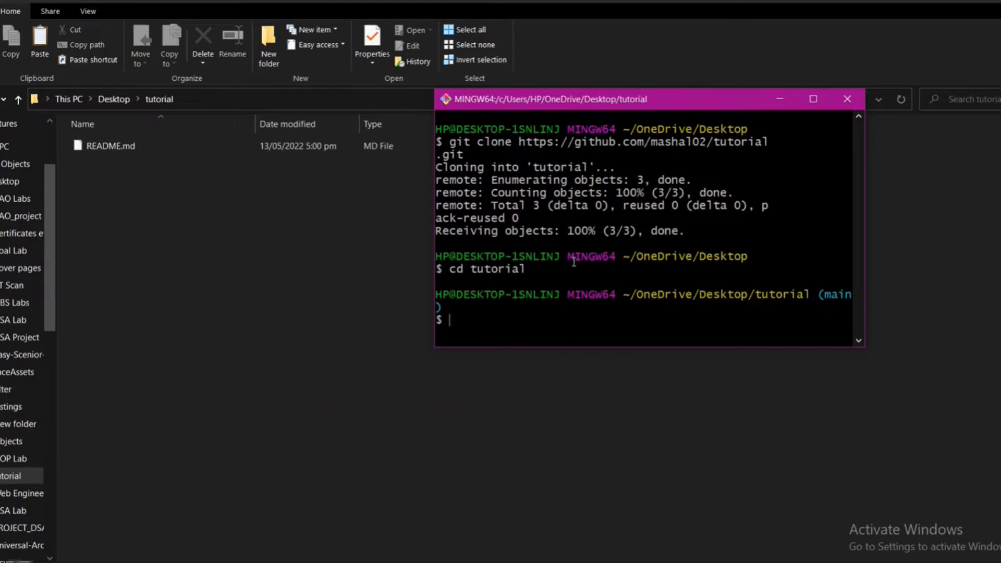
mouse_move(756, 535)
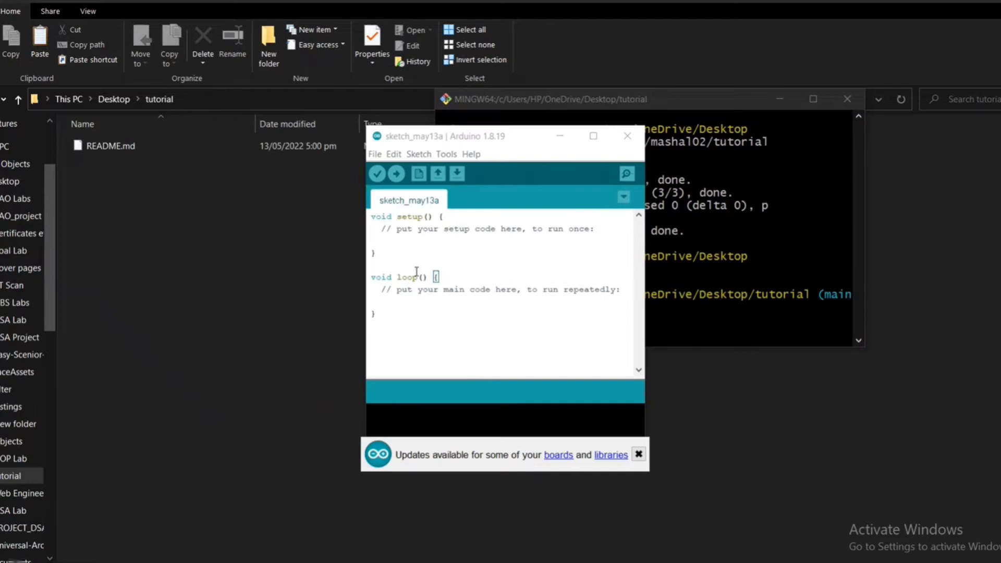
mouse_move(525, 136)
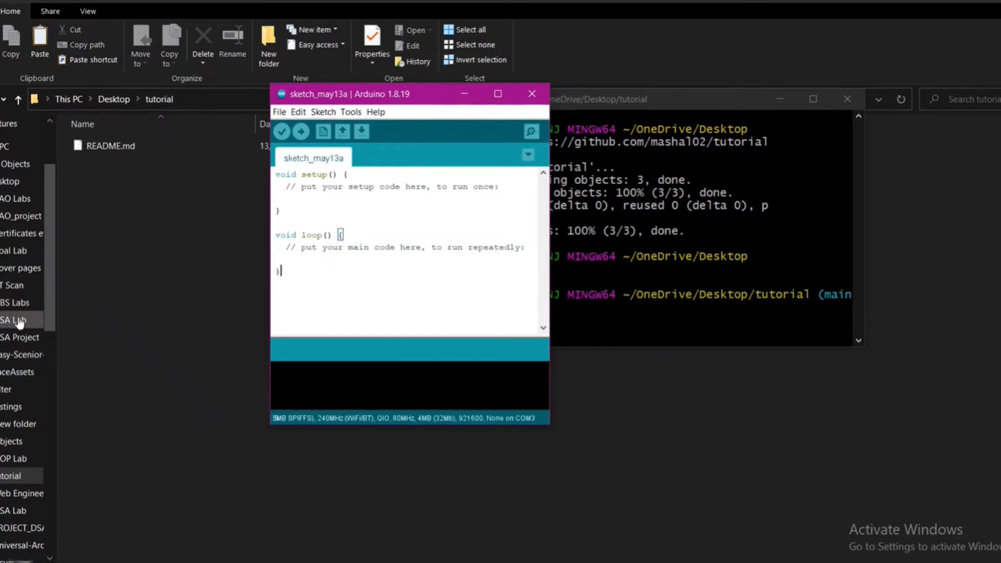
- Scroll the File Explorer view while the blank Arduino sketch opens
scroll("down", 3)
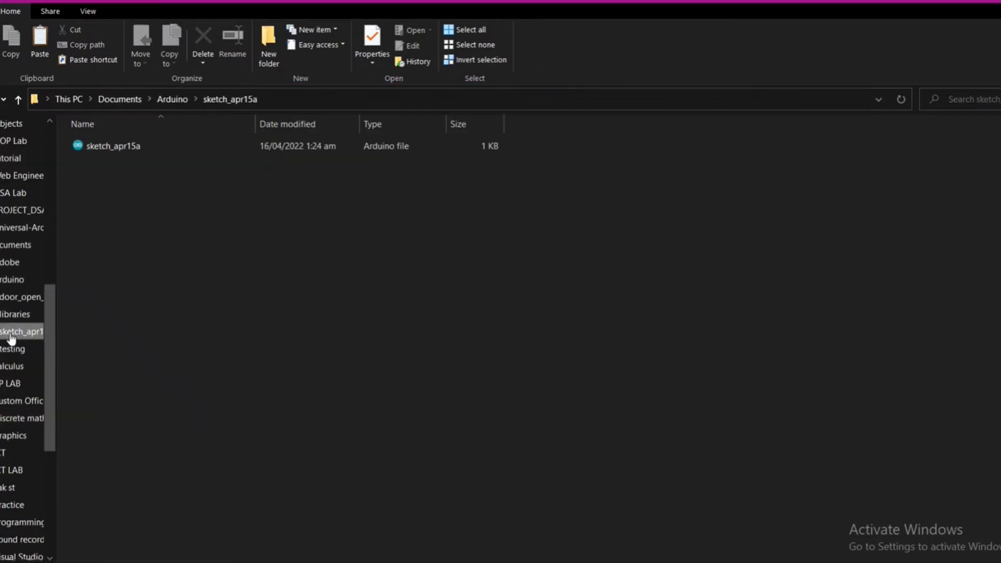
- Copy the sketch_apr15a Arduino file from Documents into the Desktop tutorial folder
left_click(113, 146)
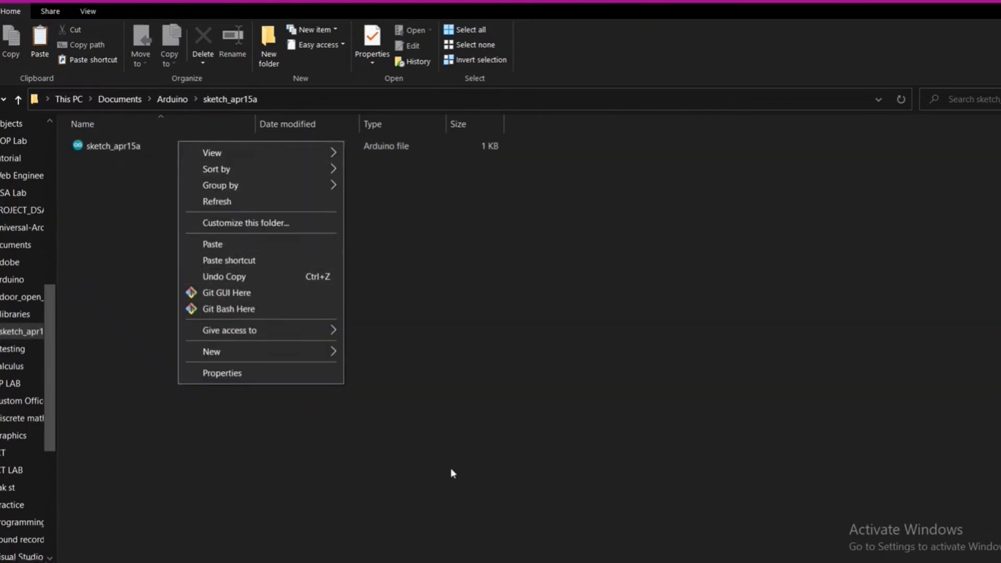
left_click(112, 145)
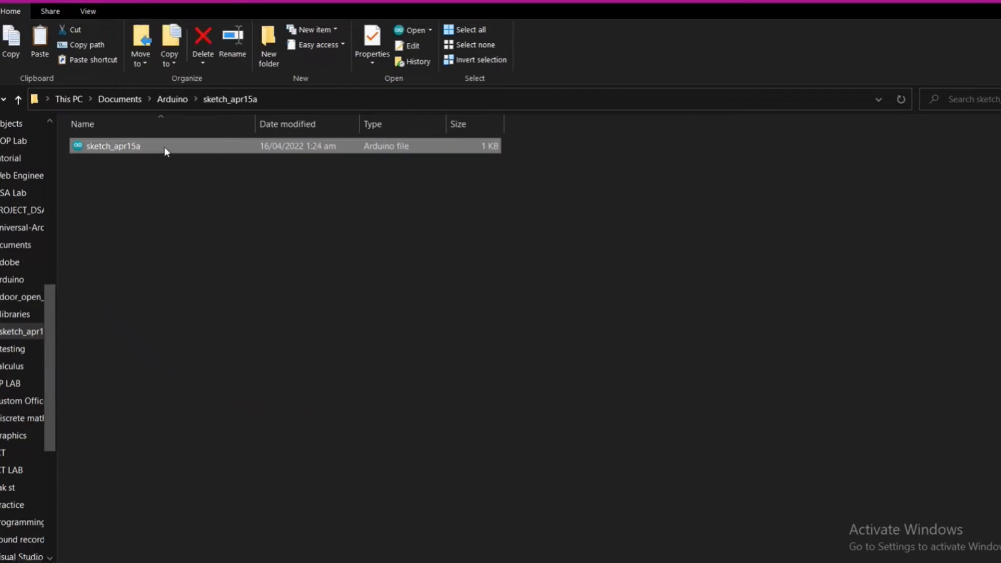
mouse_move(23, 176)
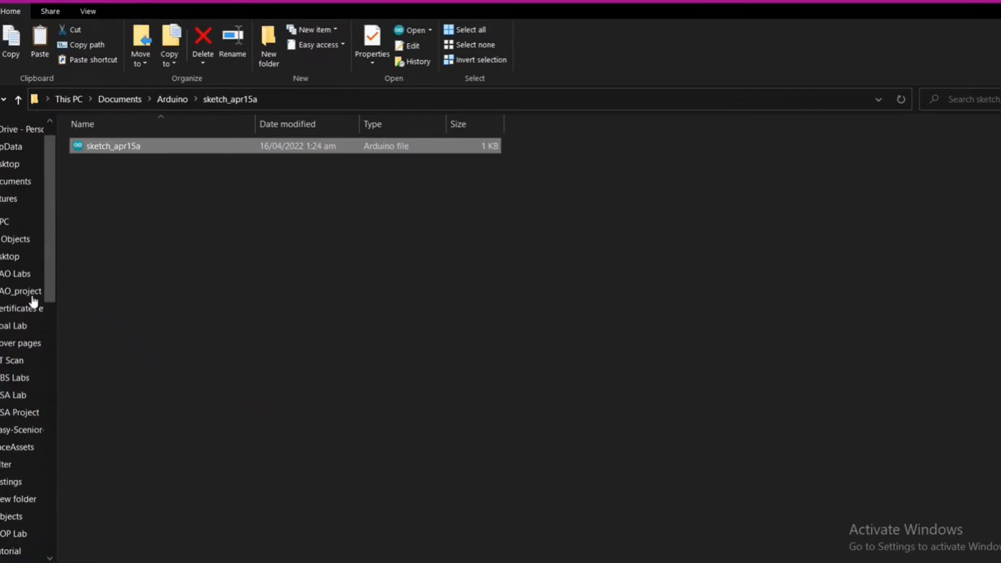
scroll("down", 3)
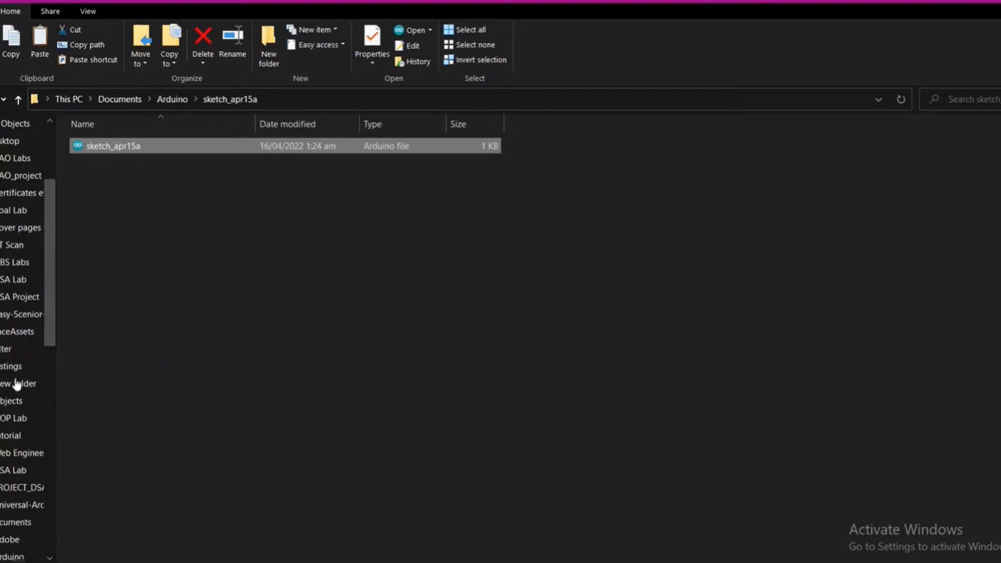
mouse_move(19, 296)
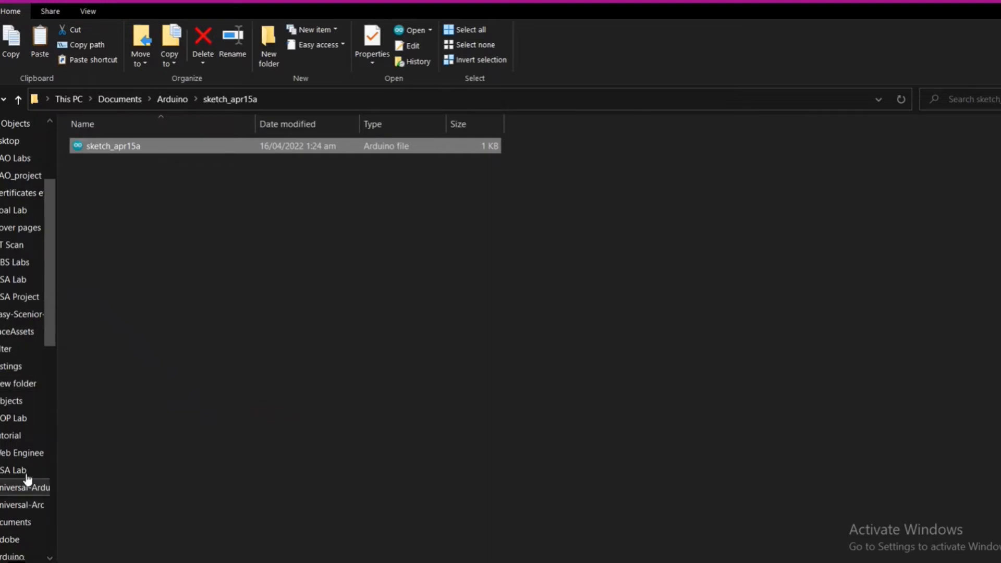
left_click(10, 141)
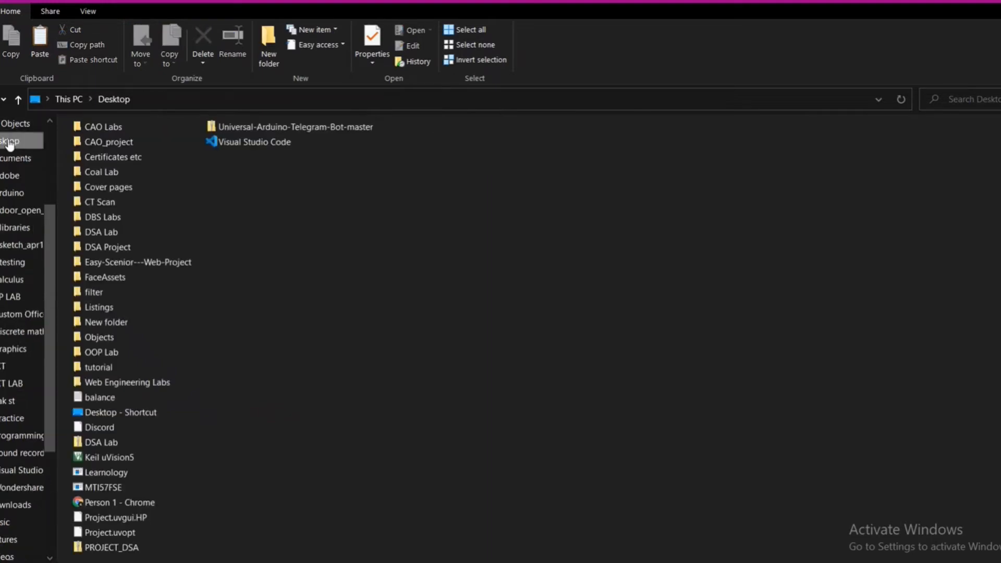
double_click(98, 366)
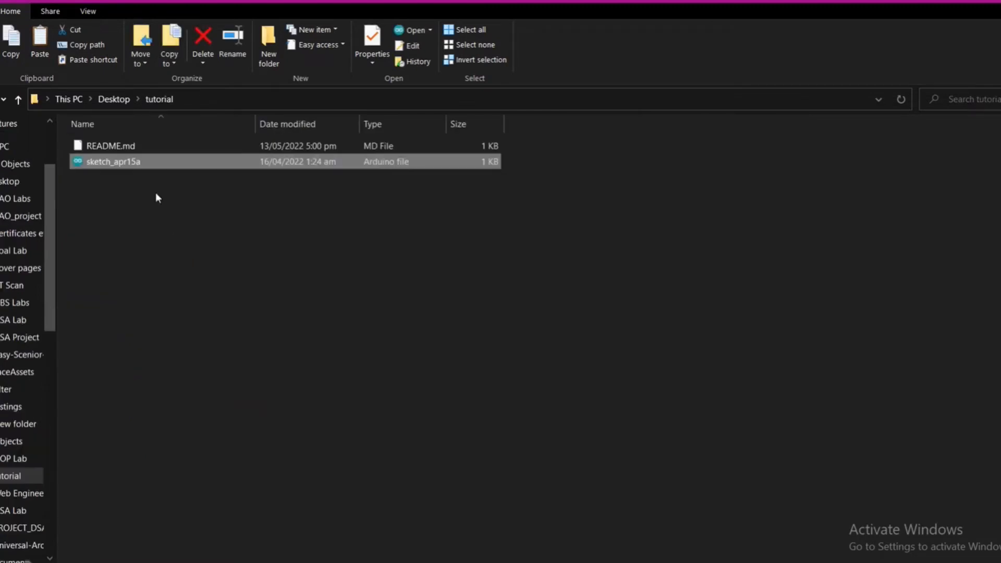
mouse_move(429, 177)
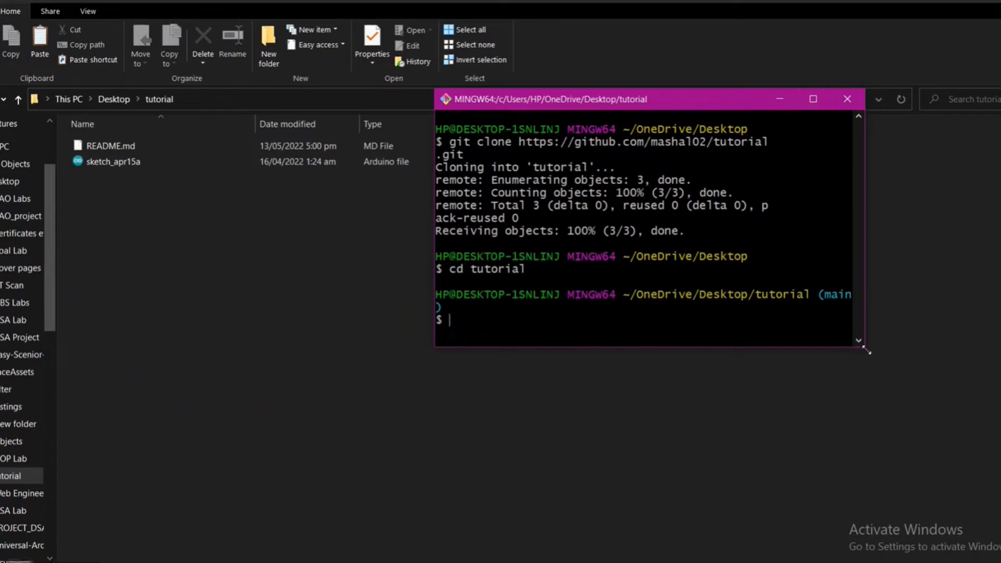
- Arrange the terminal beside the git notes and stage everything with git add --all
left_click_drag(865, 349, 995, 475)
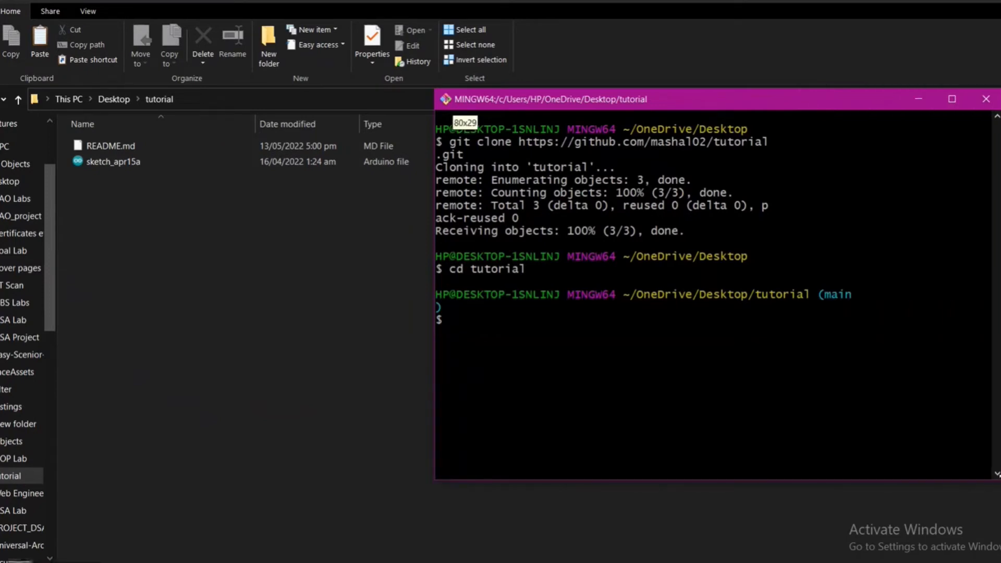
mouse_move(608, 480)
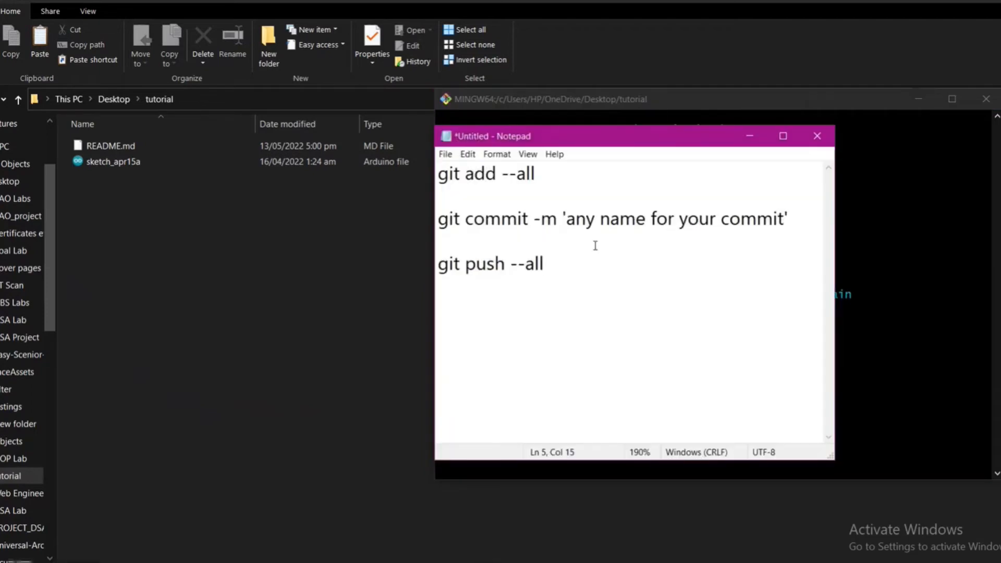
left_click_drag(634, 135, 262, 139)
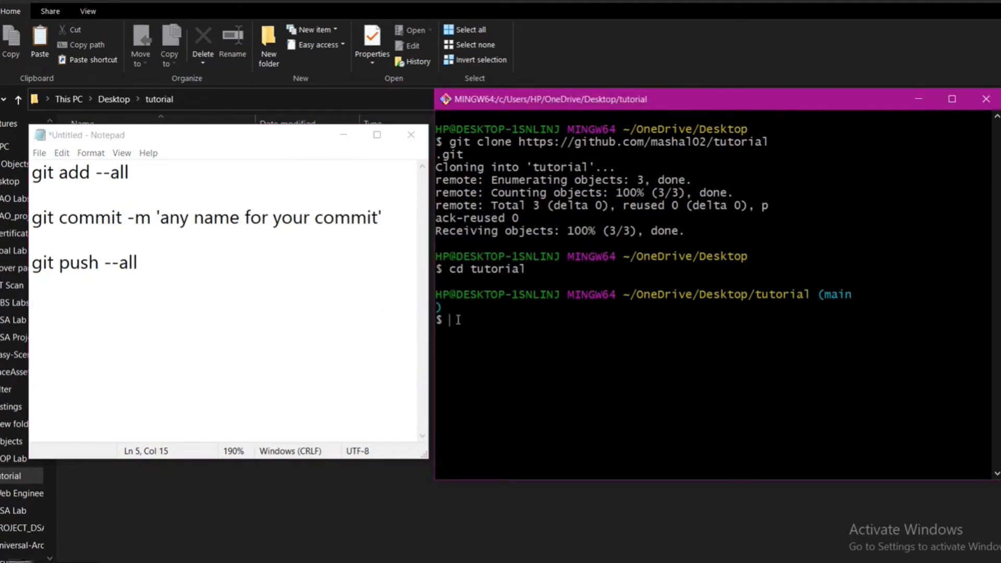
type("git add --all")
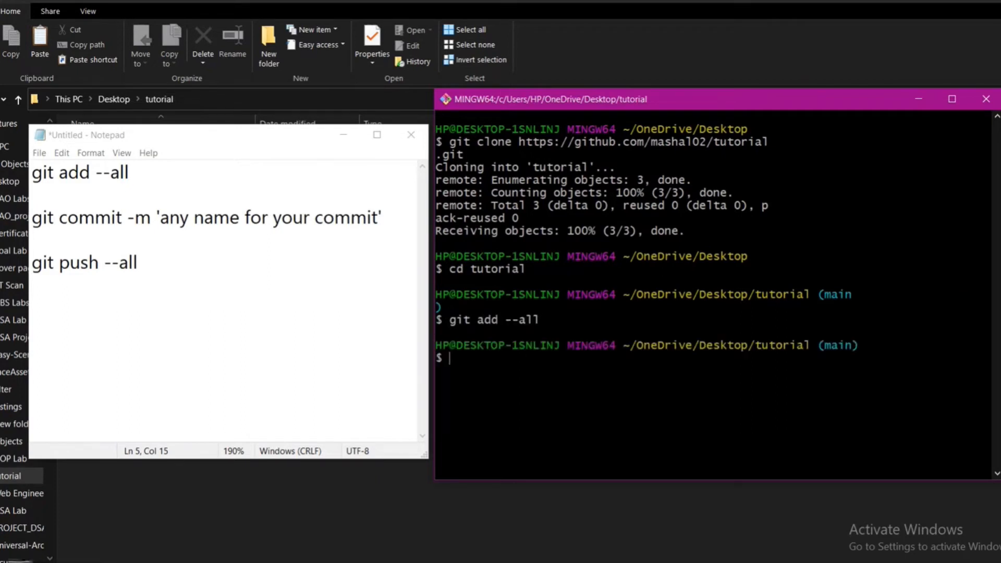
- Commit with message 'first commit' and push to the remote with git push --all
type("git commit -m")
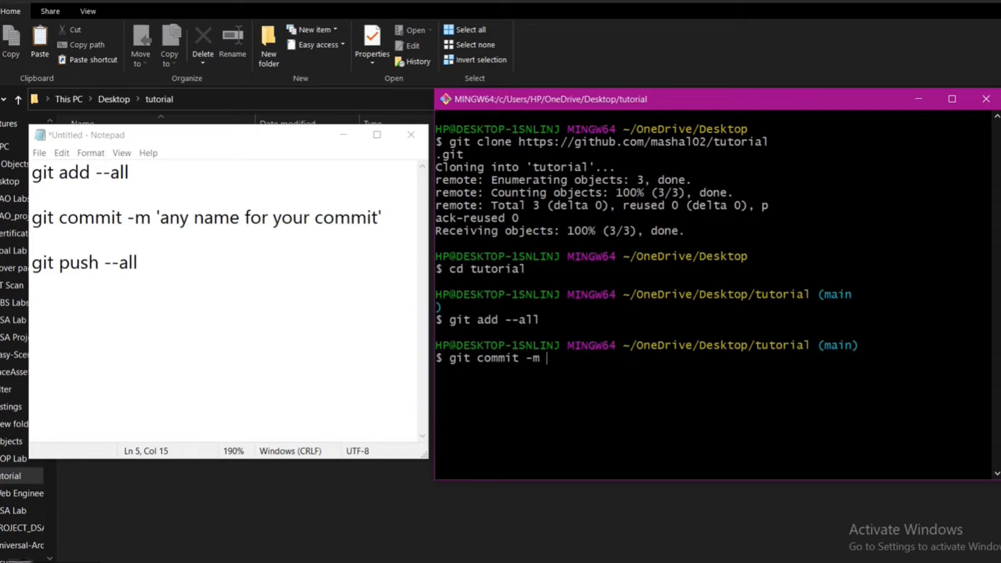
type("'first")
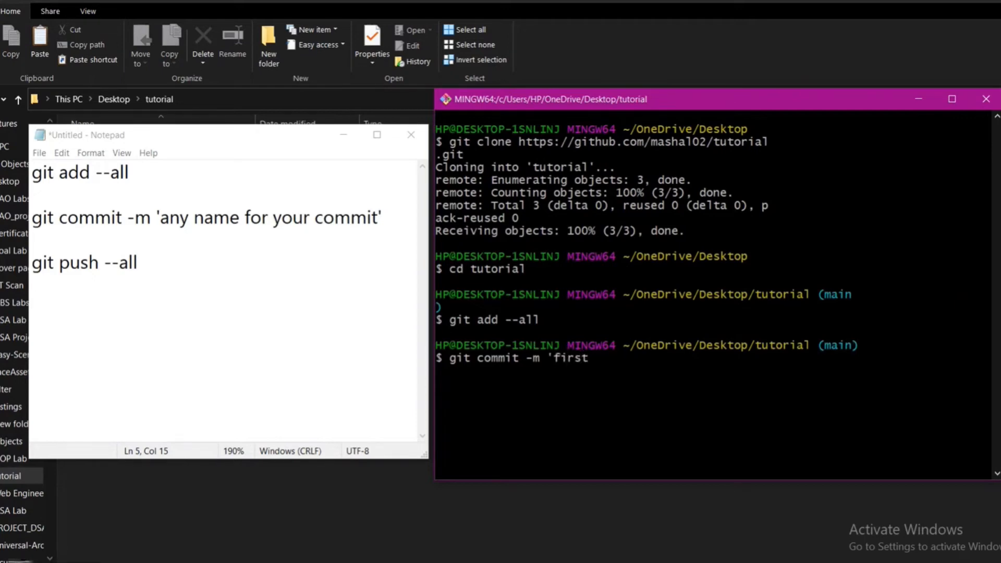
type("commit")
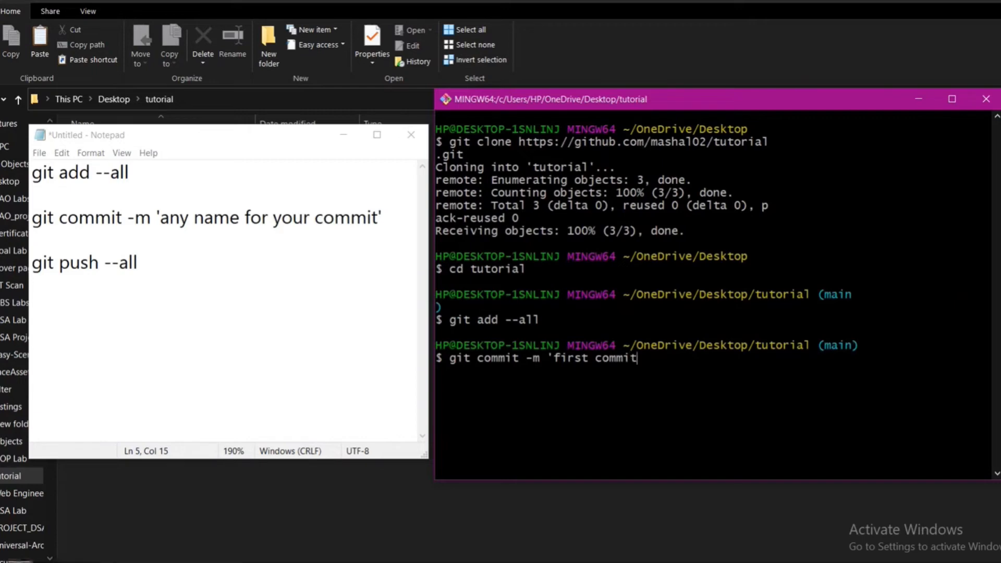
type("'")
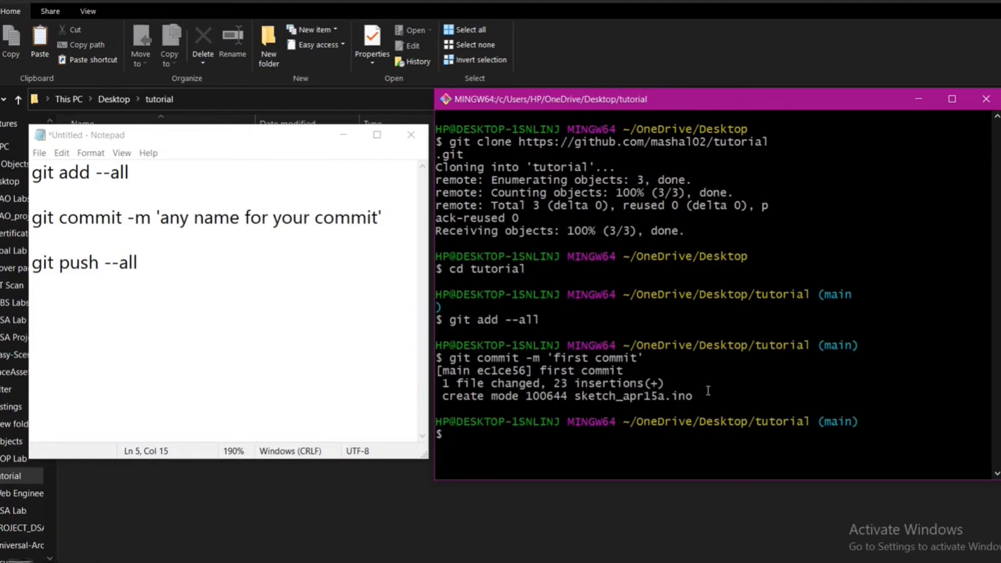
type("git")
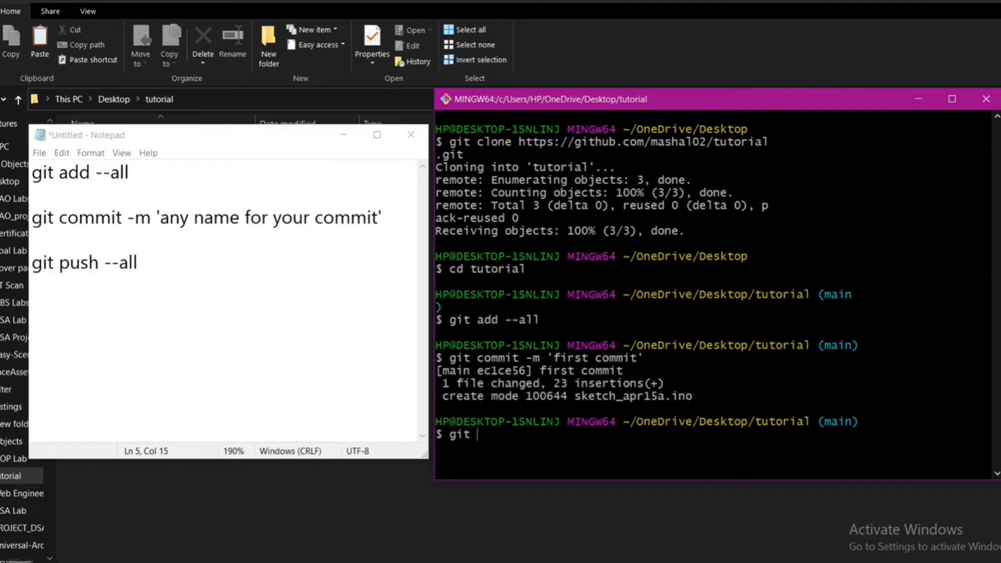
type("push --a")
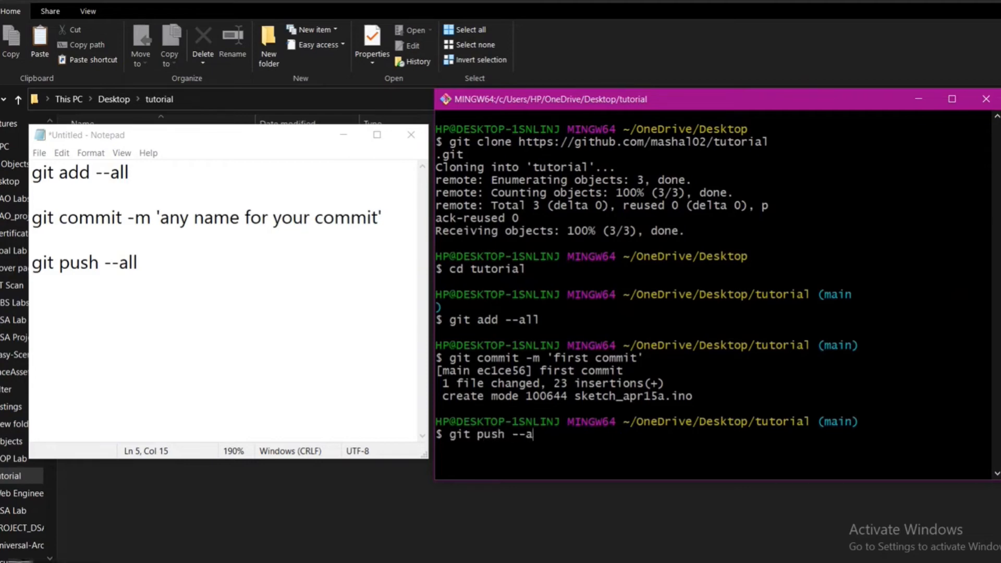
type("ll")
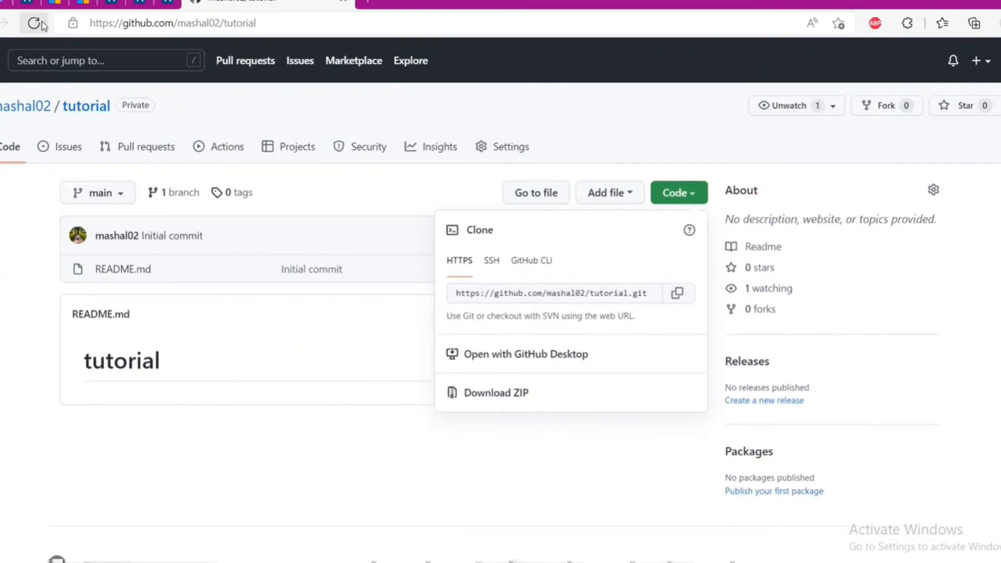
- Reload the tutorial repository page to see the pushed sketch
left_click(36, 23)
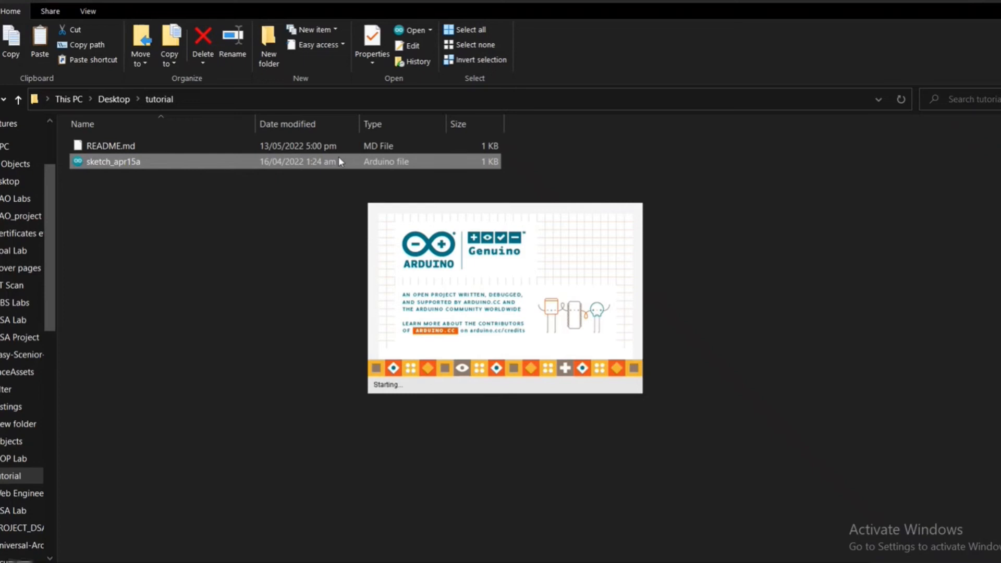
- Open sketch_apr15a in Arduino IDE, agreeing to move it into its own folder
double_click(114, 161)
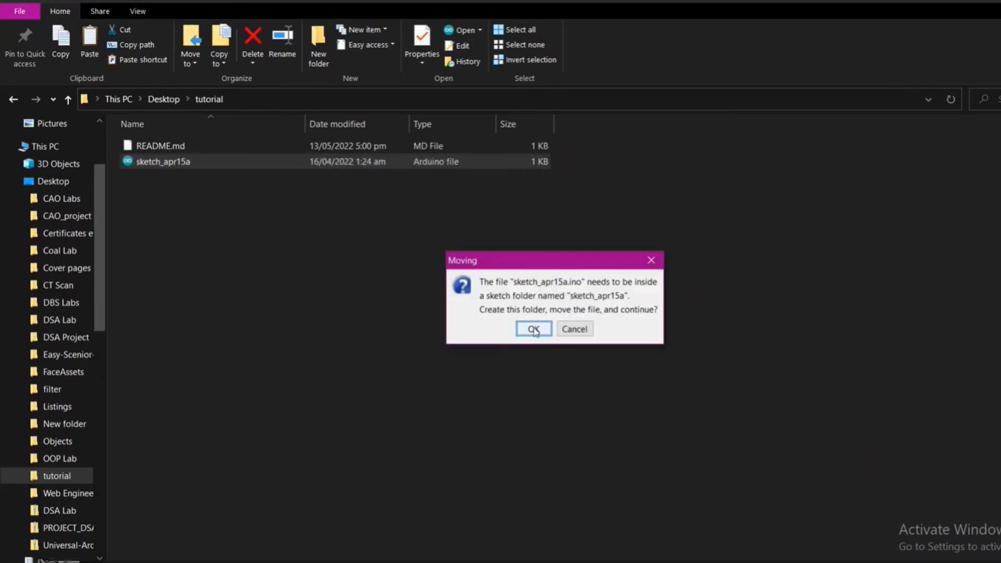
left_click(532, 328)
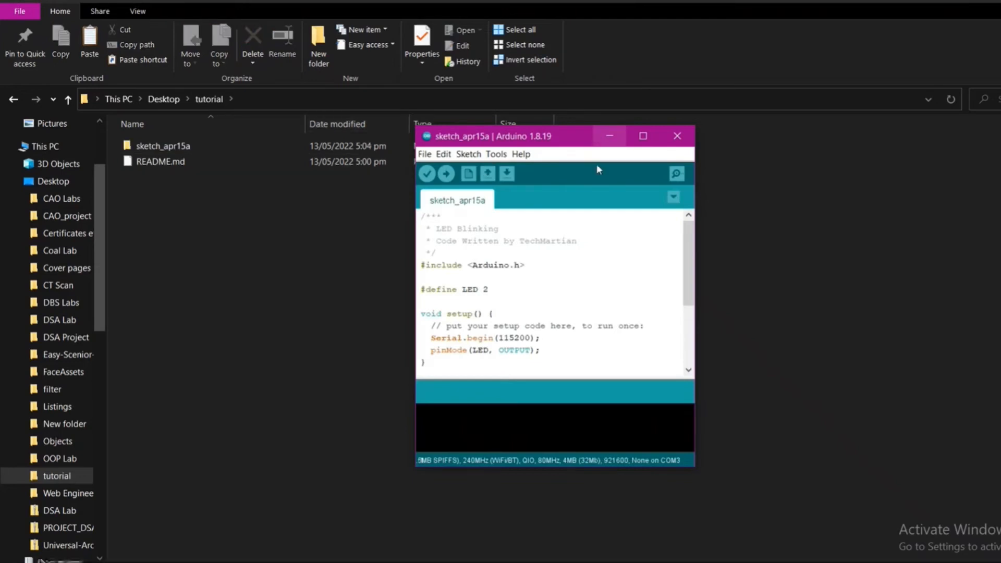
mouse_move(642, 135)
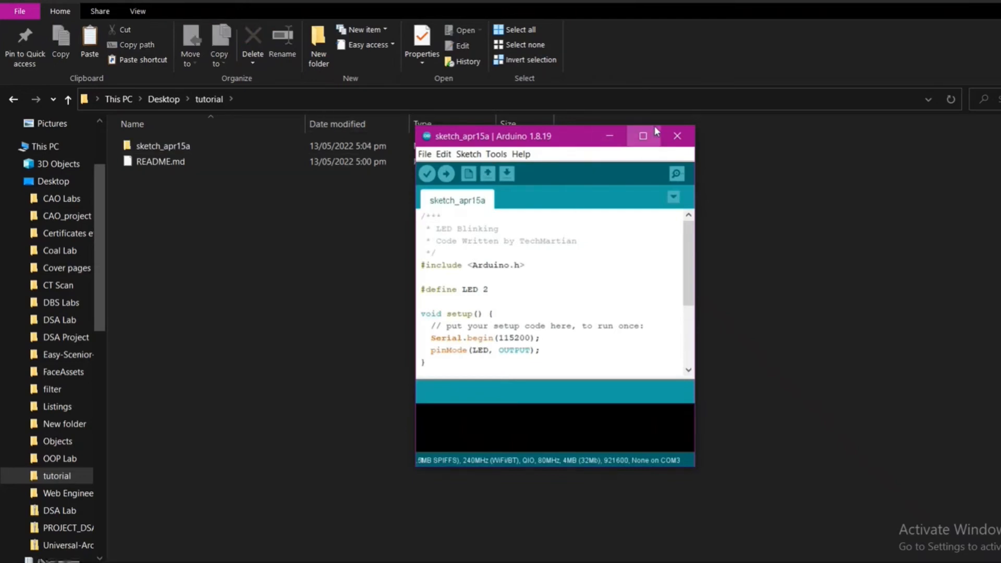
left_click(642, 136)
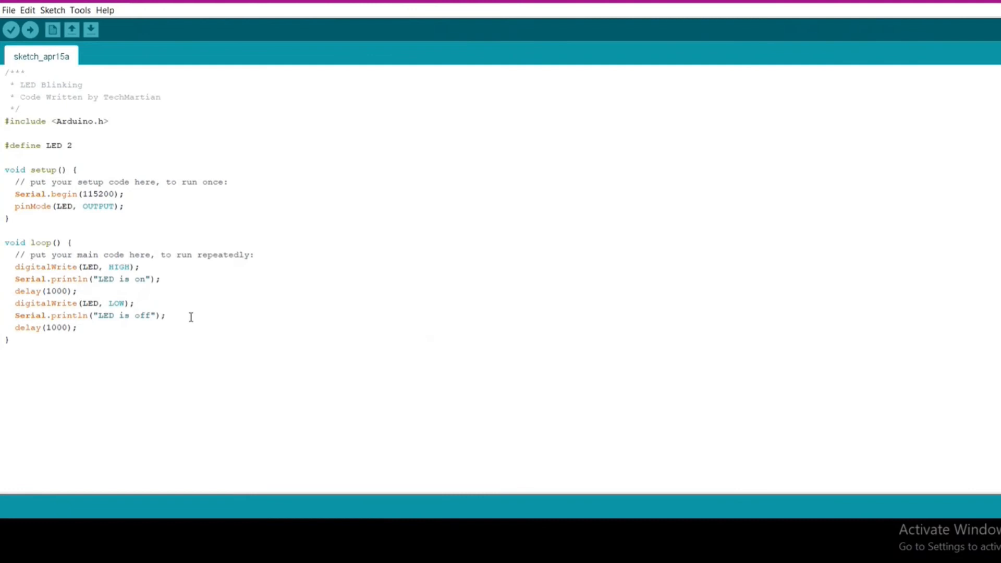
- Add a //changes comment as the last line inside loop and save the sketch
left_click(166, 315)
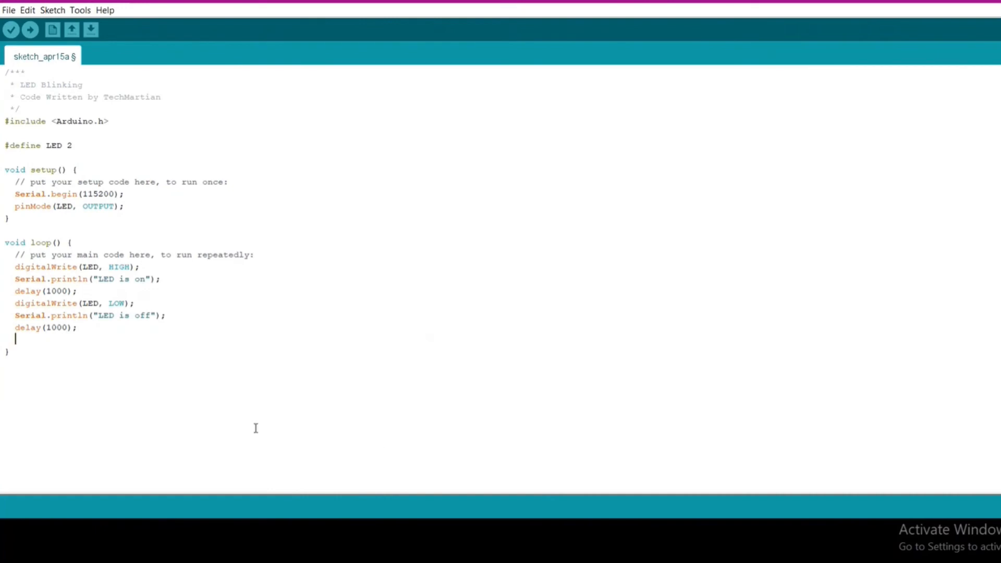
type("//")
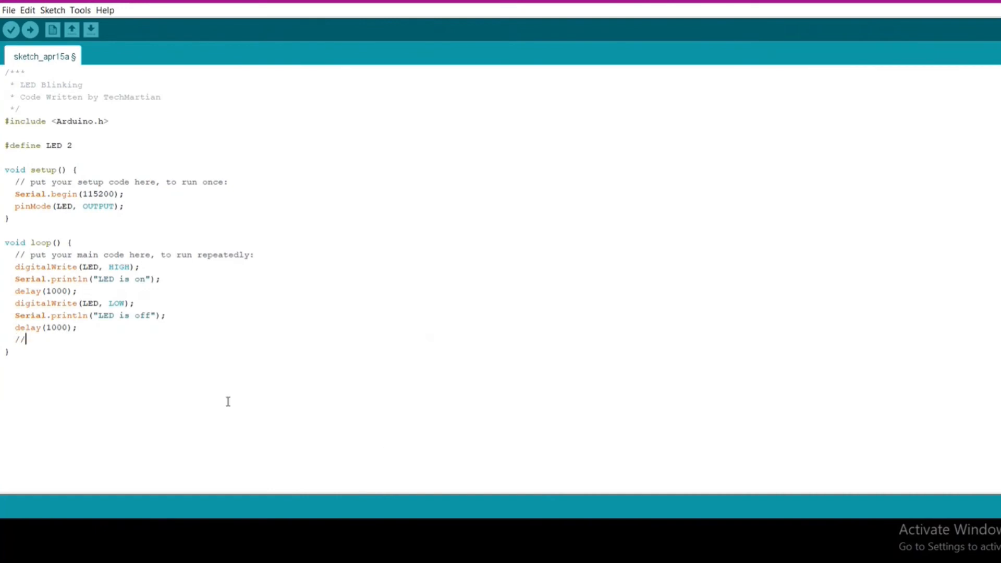
type("changes")
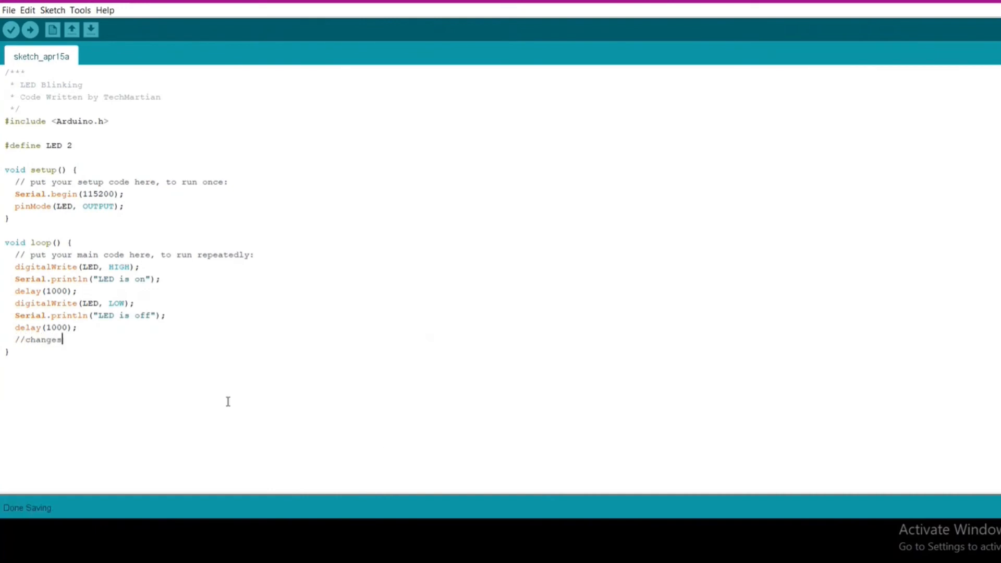
left_click(9, 10)
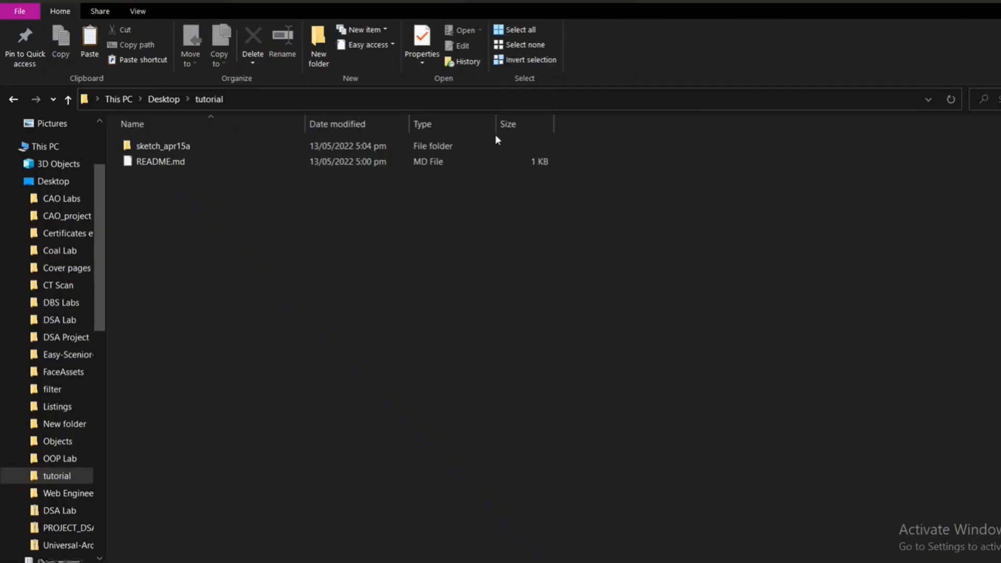
- Open a Git Bash terminal inside the tutorial folder with the command notes beside it
left_click(56, 475)
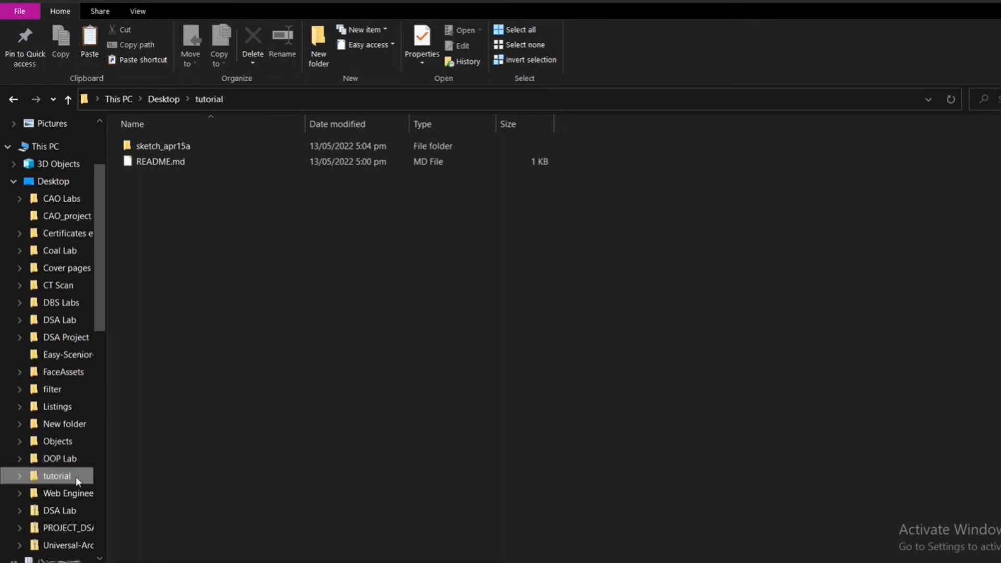
right_click(57, 476)
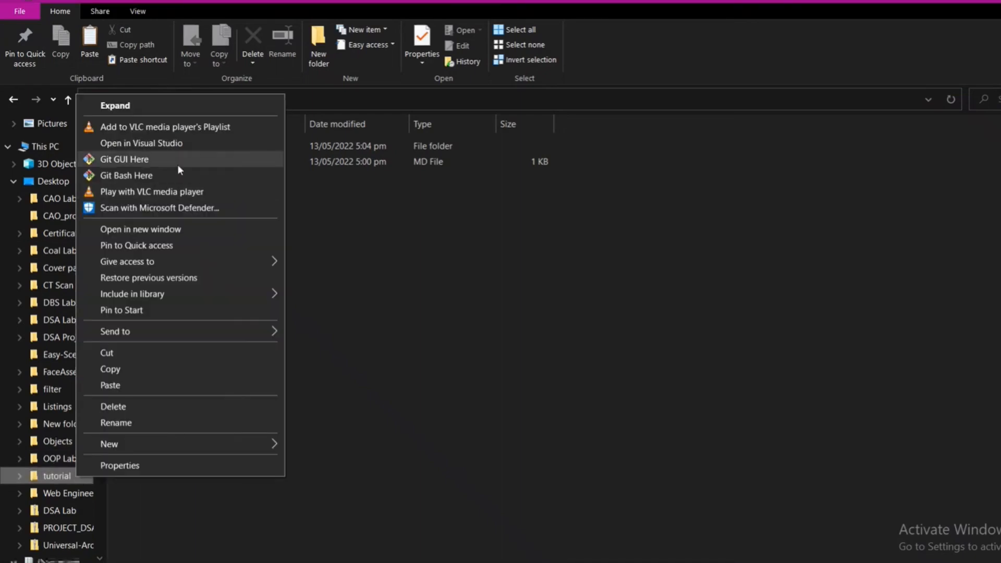
left_click(126, 175)
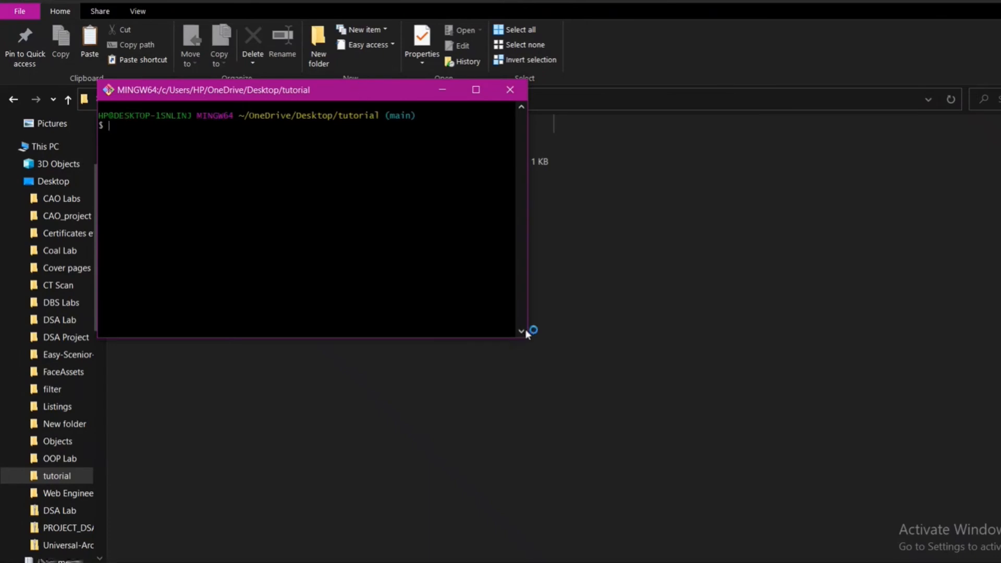
left_click_drag(531, 330, 571, 405)
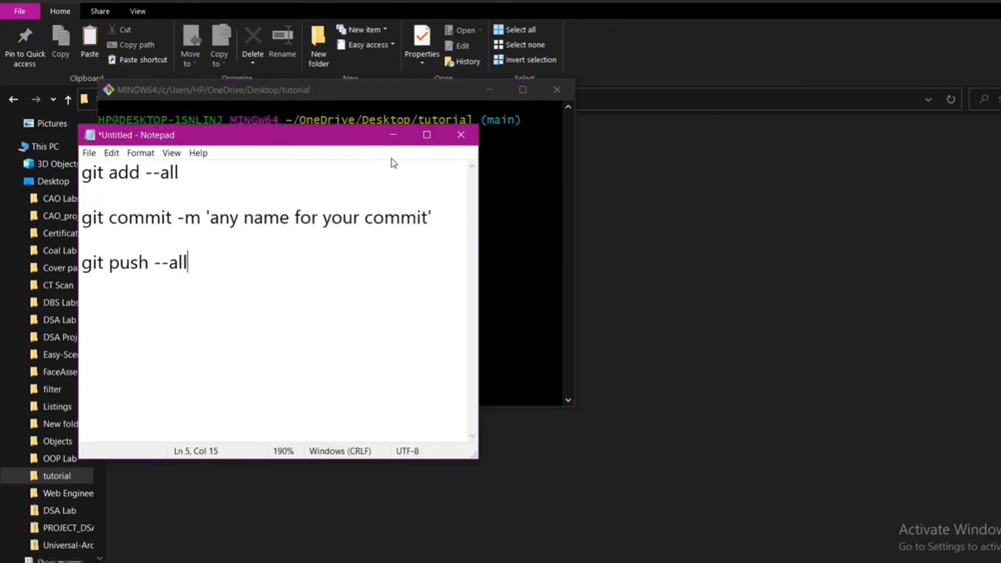
left_click_drag(136, 135, 632, 86)
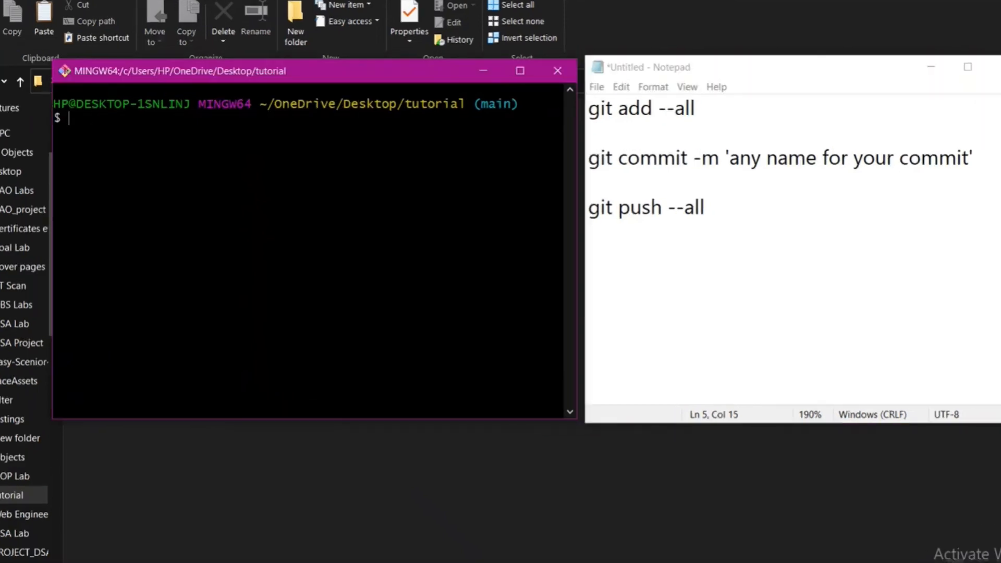
- Stage all changes and commit them with the message 'second commit'
type("git add --all")
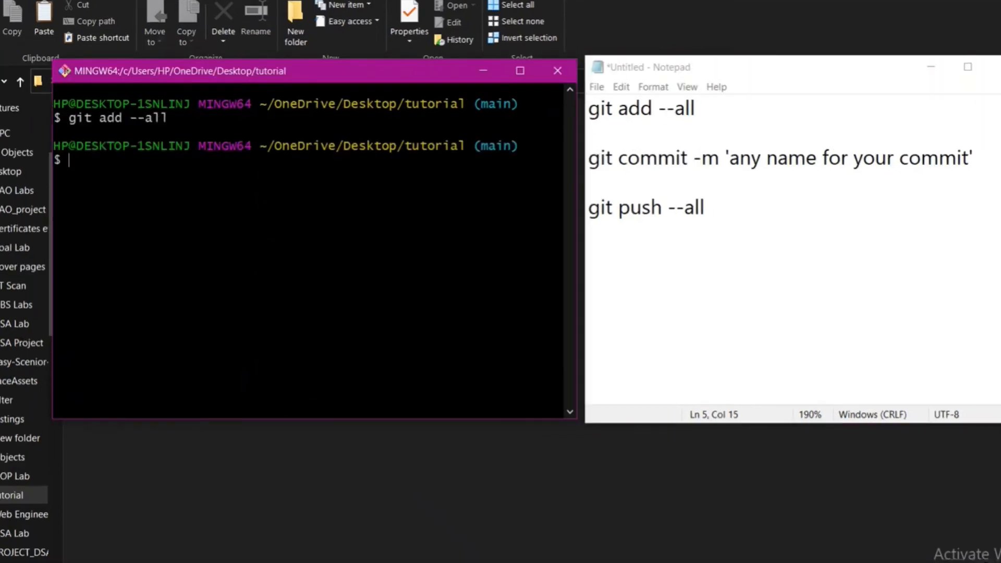
type("git")
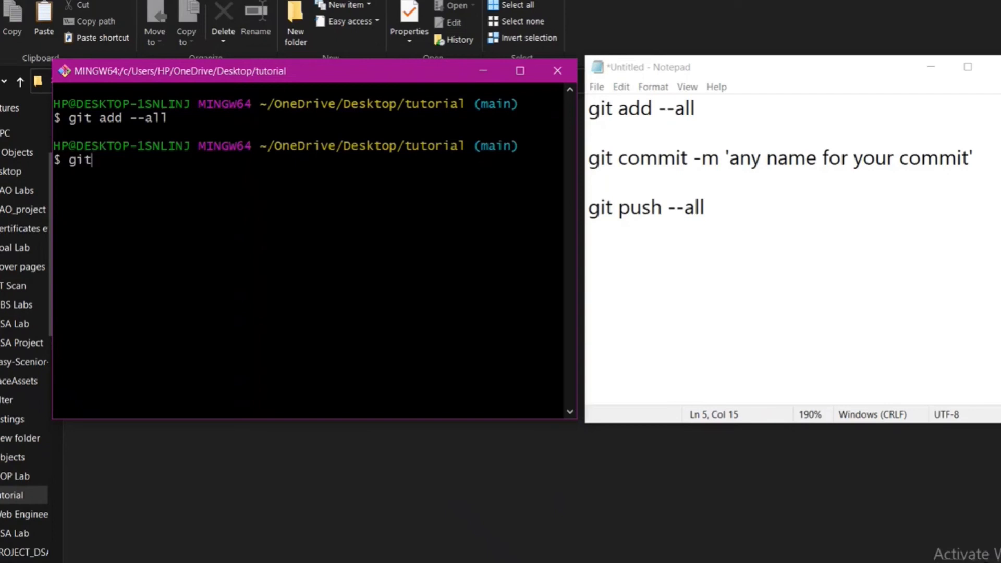
type("commit")
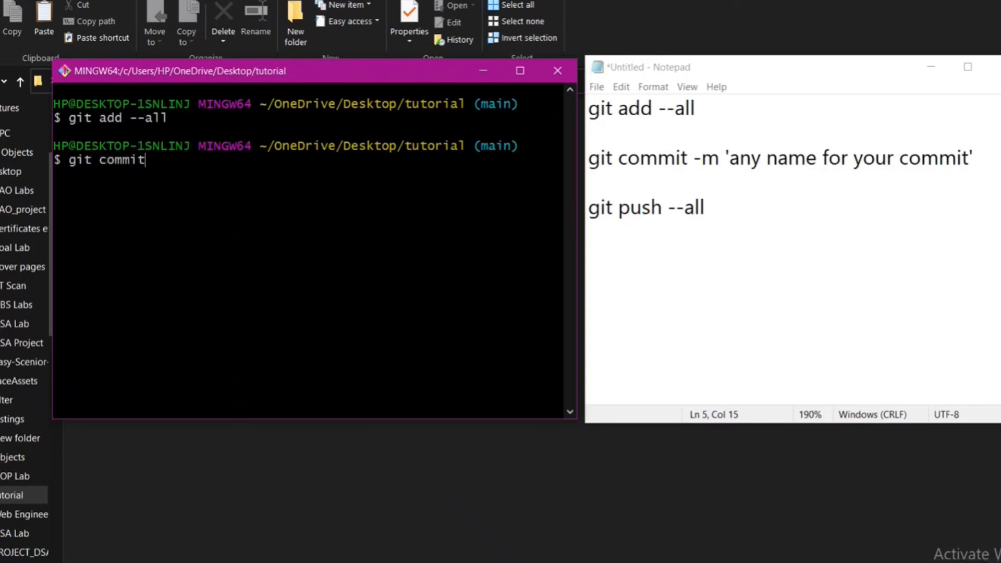
type("im")
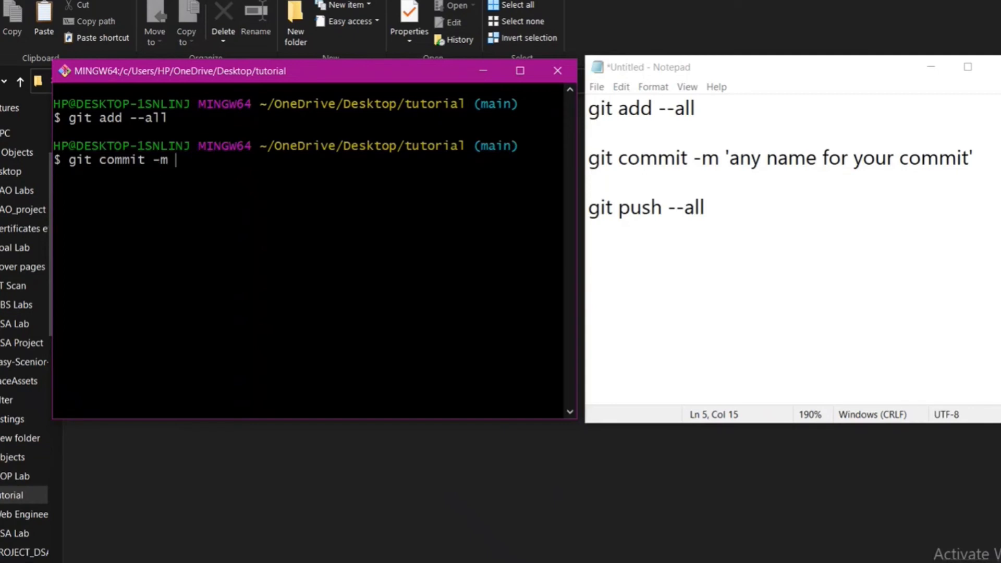
type("'second")
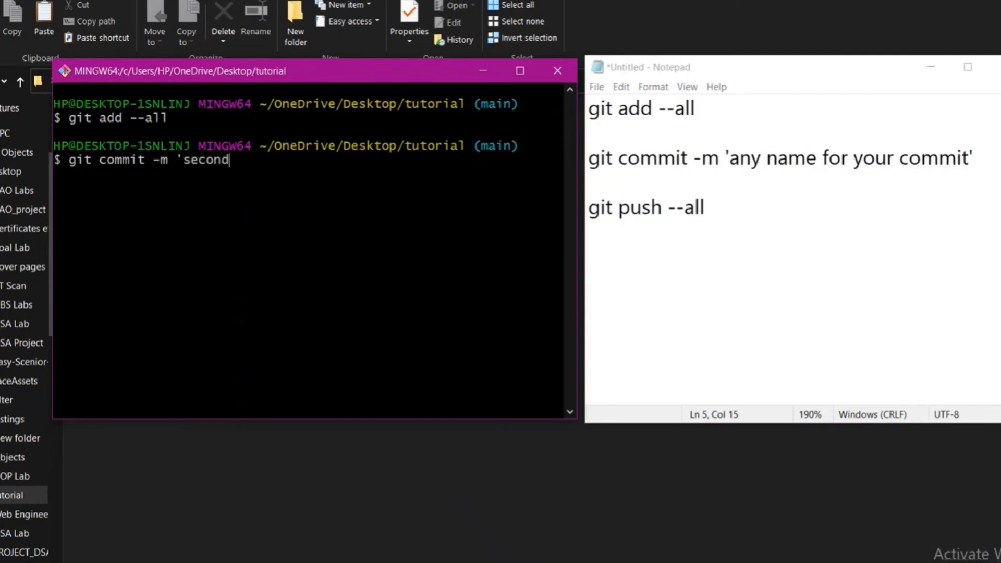
type("commi")
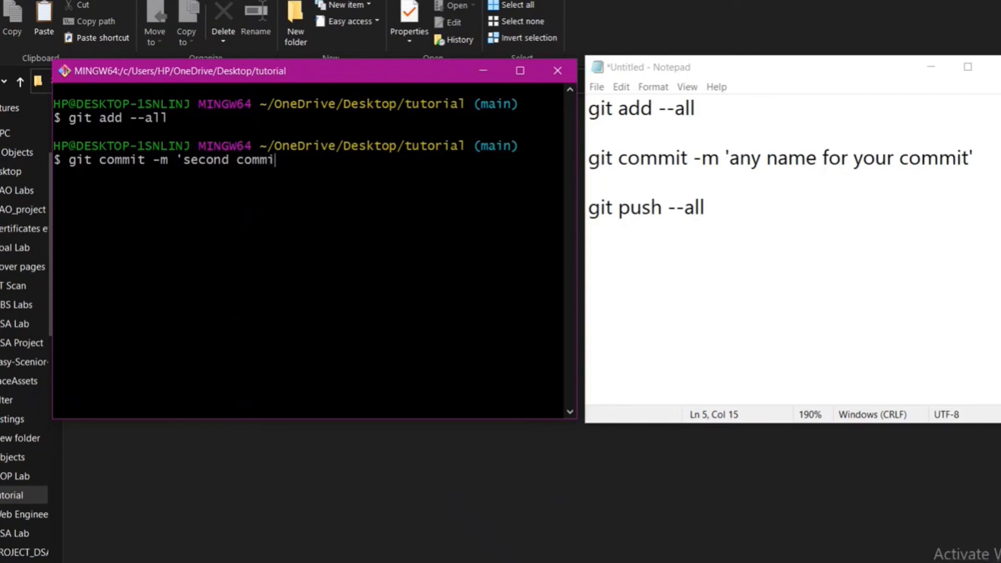
type("t'")
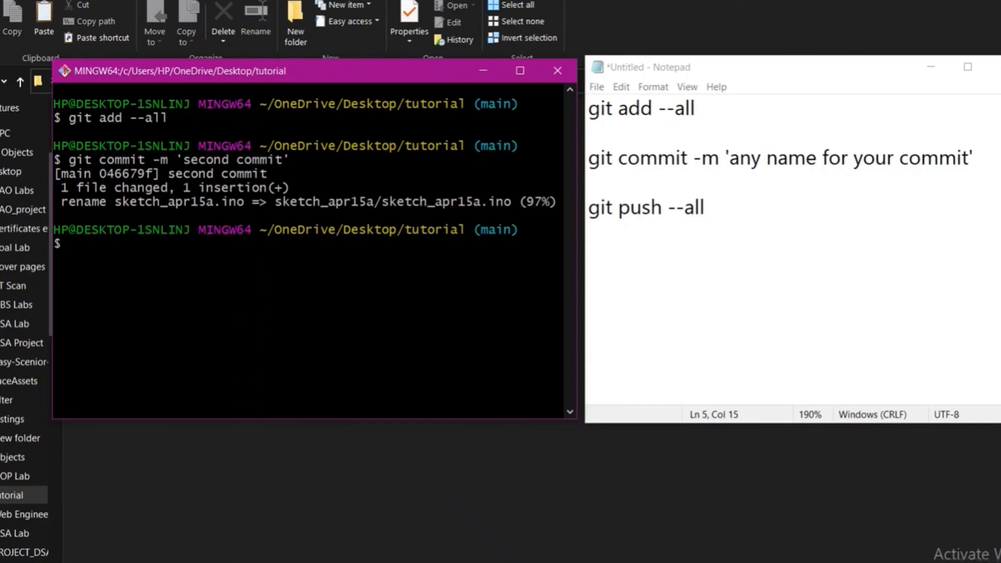
- Push the commit to the online repository with git push --all
type("git")
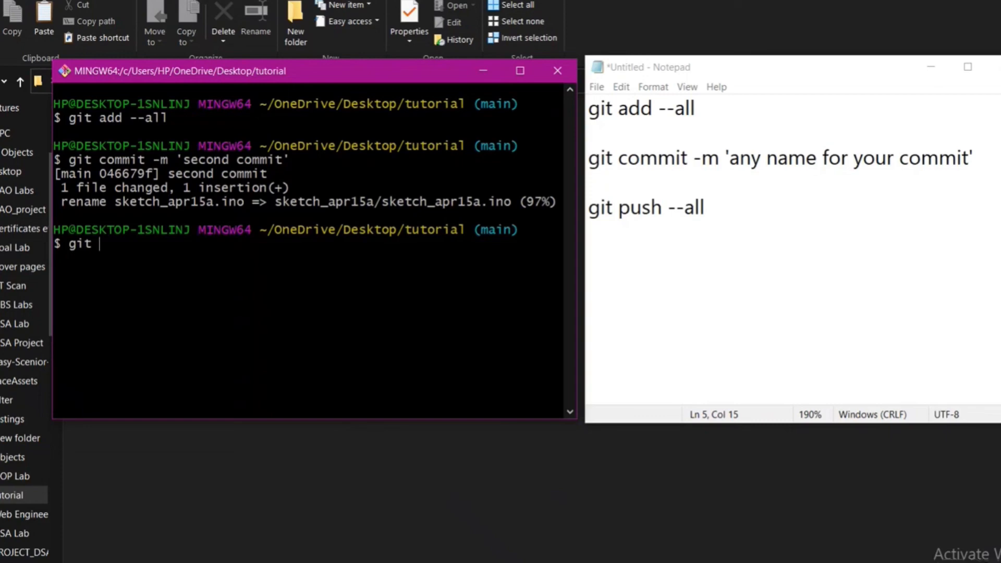
type("push")
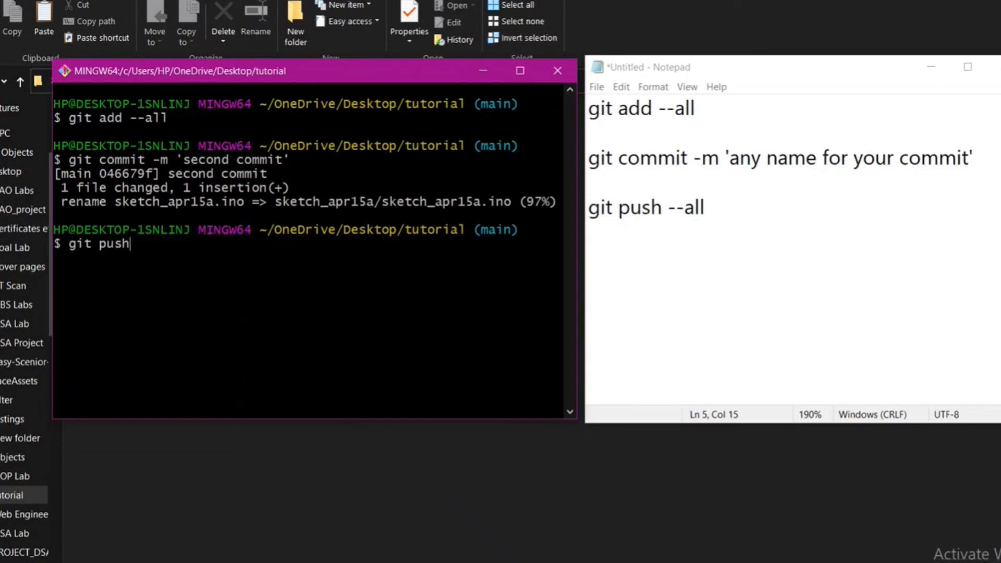
type("--all")
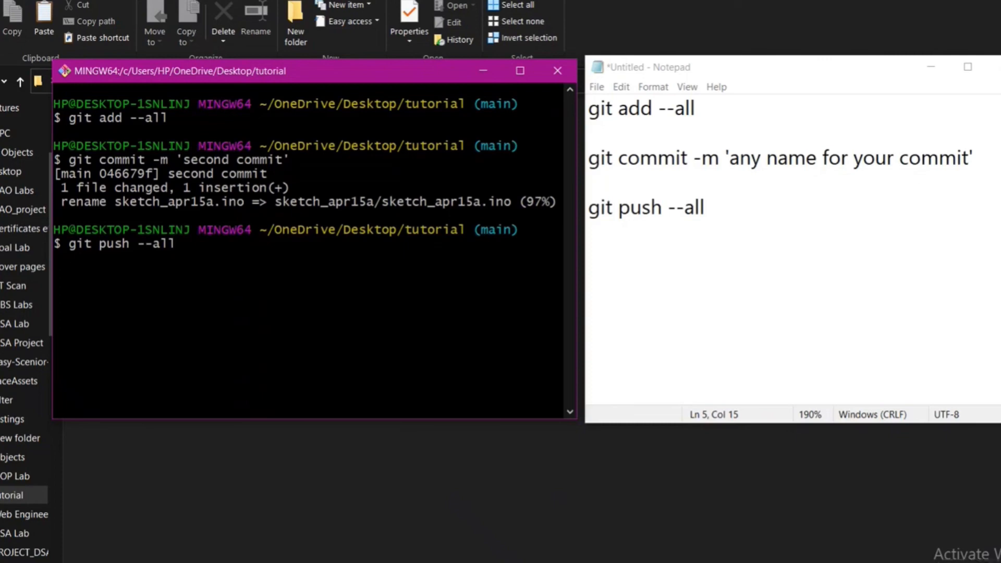
key("Return")
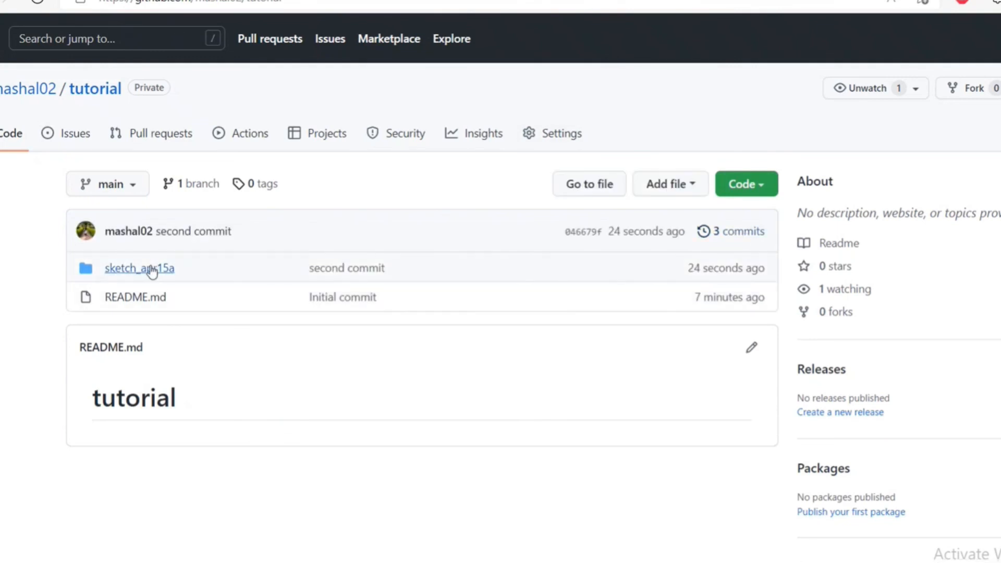
- View sketch_apr15a.ino inside the sketch_apr15a folder, ending with the //changes comment
left_click(139, 267)
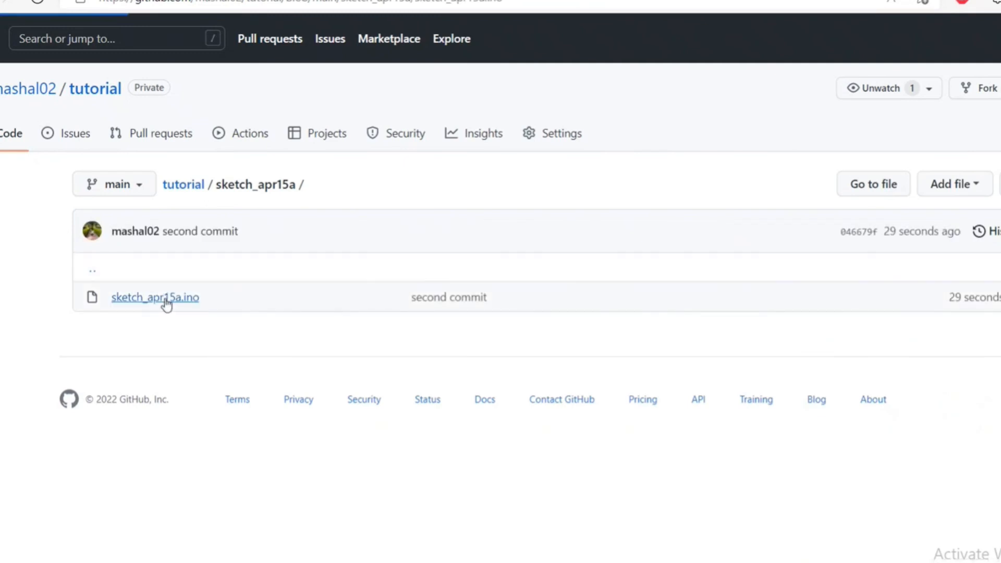
left_click(154, 297)
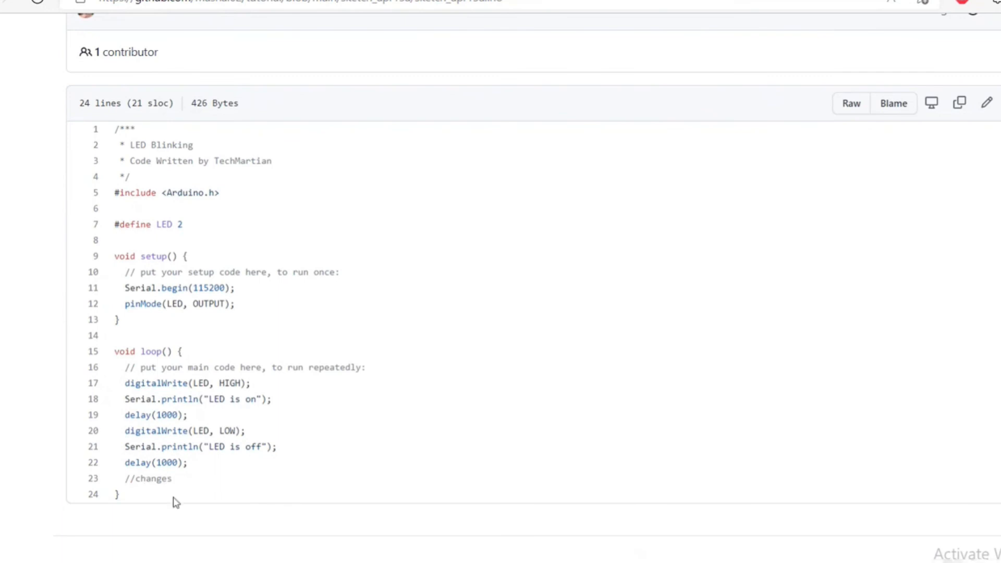
mouse_move(177, 502)
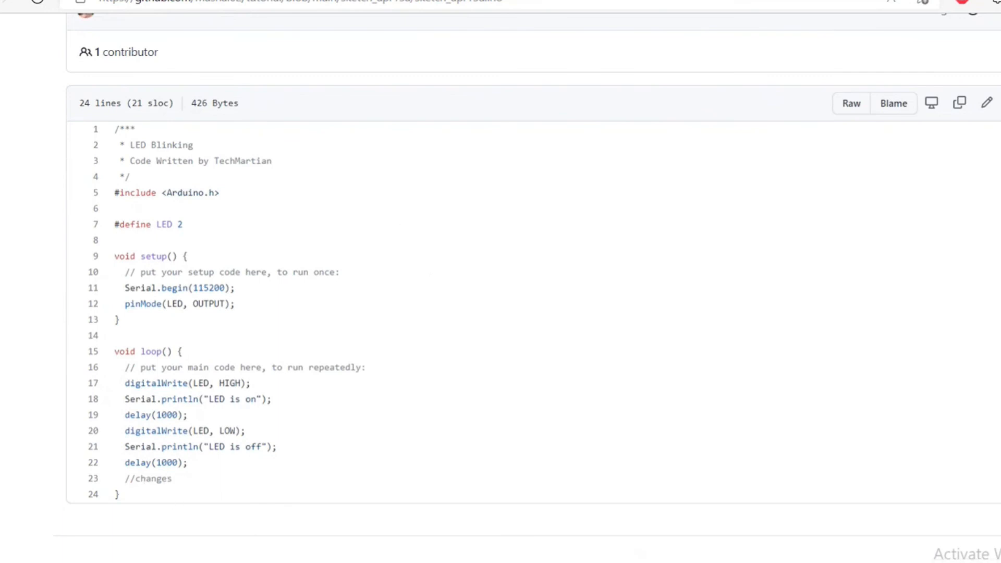